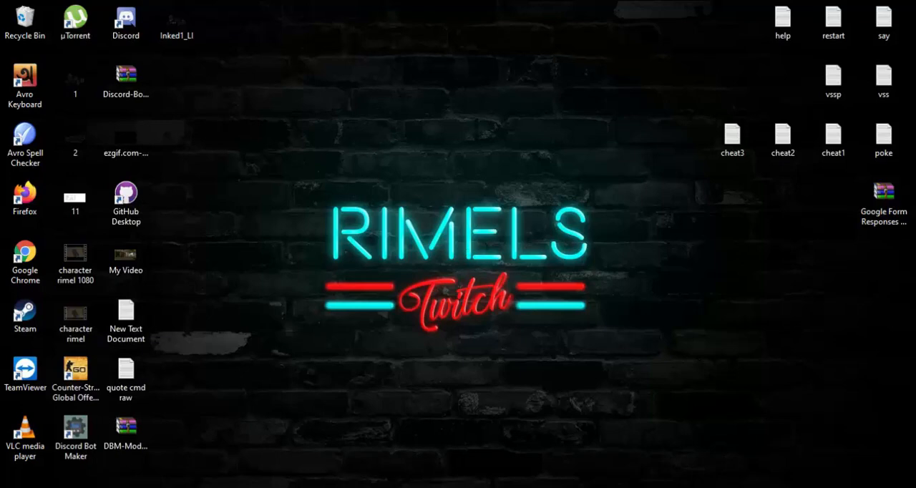
{"action": "left_click", "coordinate": [126, 14]}
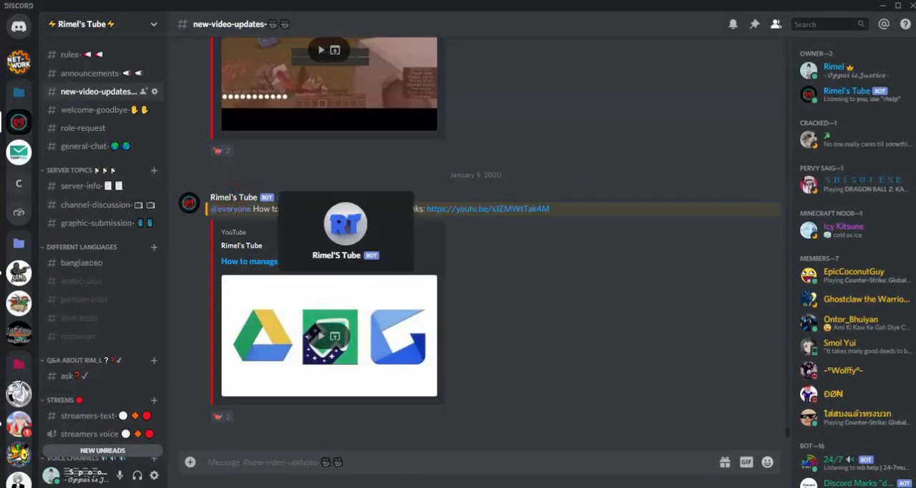
{"action": "left_click", "coordinate": [846, 95]}
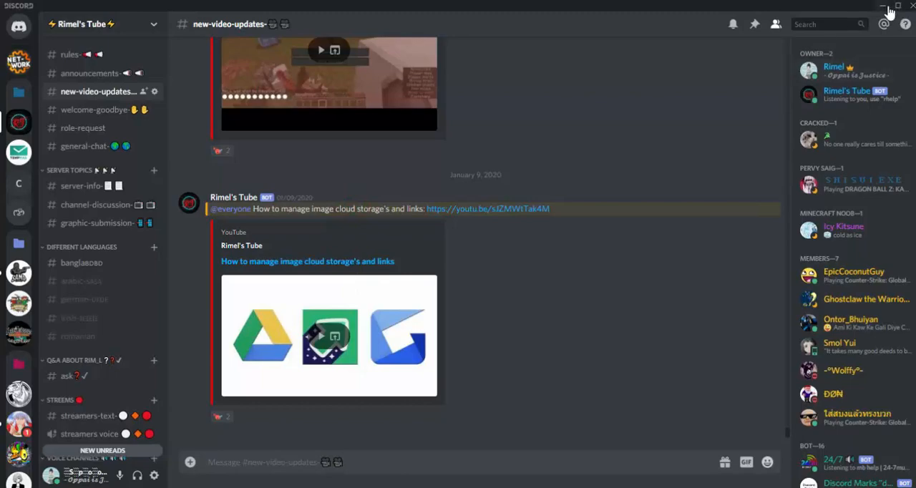
{"action": "left_click", "coordinate": [882, 6]}
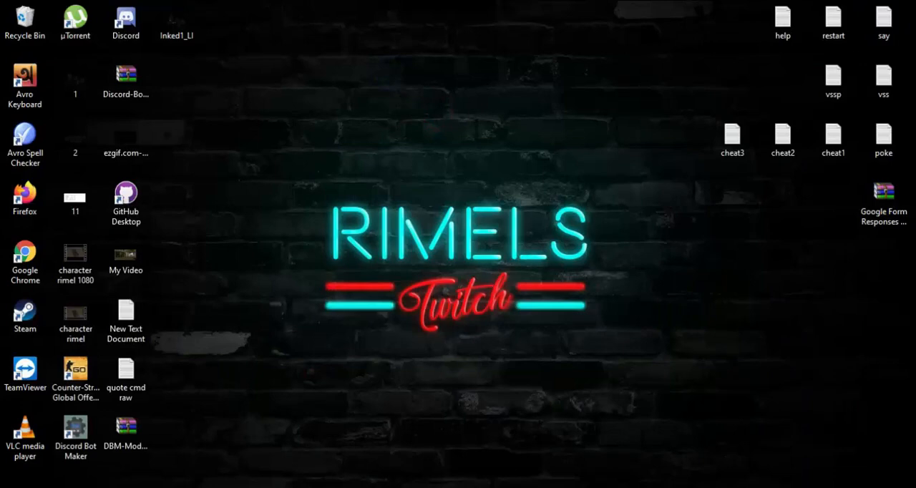
{"action": "left_click", "coordinate": [126, 21]}
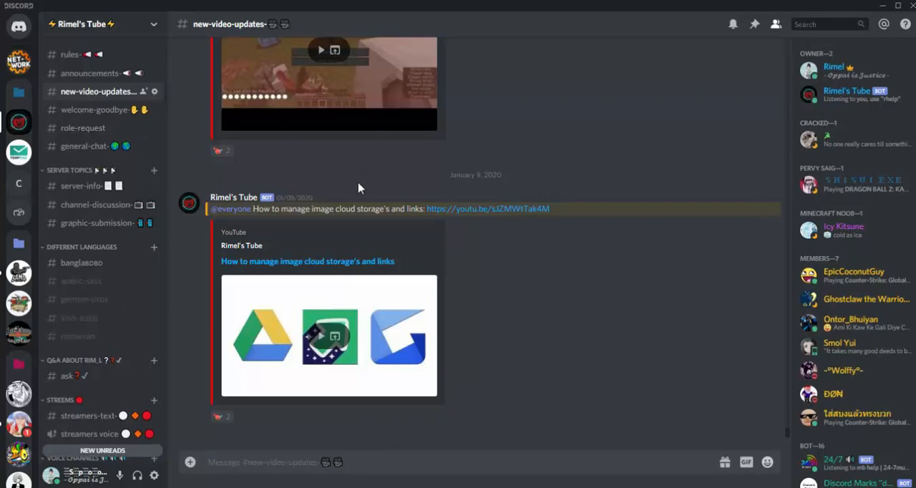
{"action": "mouse_move", "coordinate": [155, 92]}
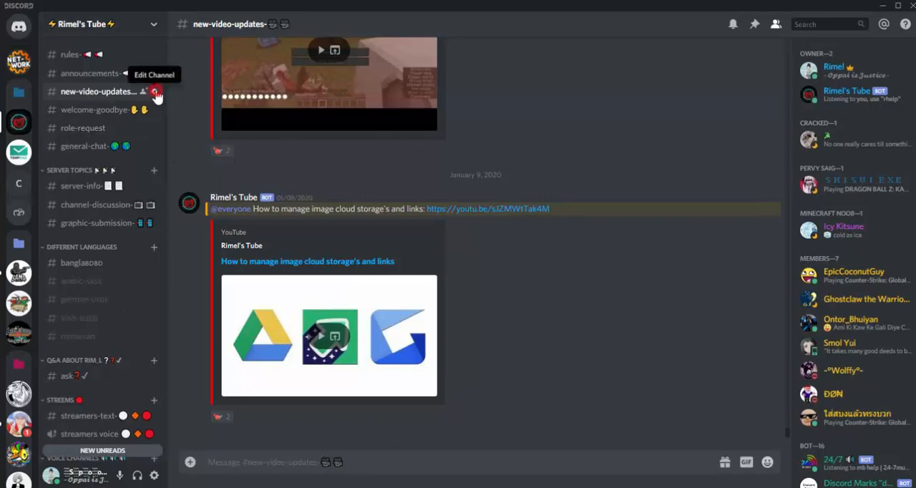
Step: Reach the channel settings' Webhooks page listing the Rimel's Tube webhook
{"action": "left_click", "coordinate": [154, 91]}
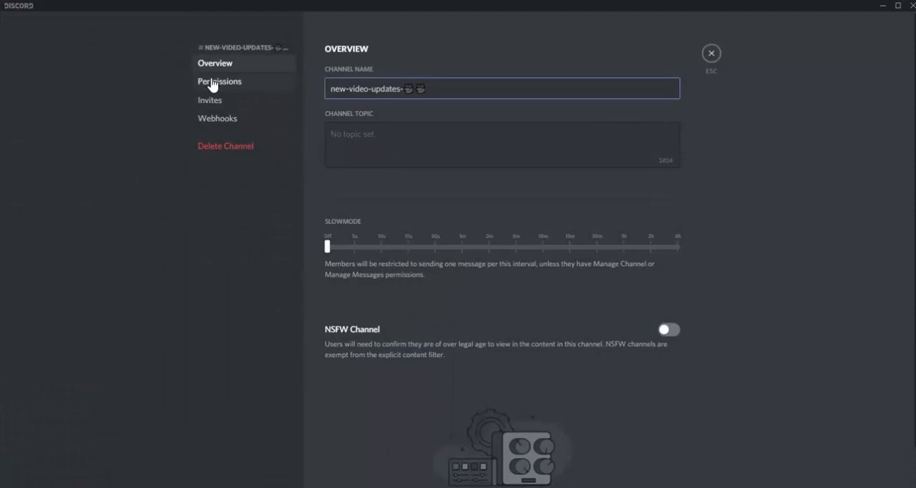
{"action": "left_click", "coordinate": [220, 80]}
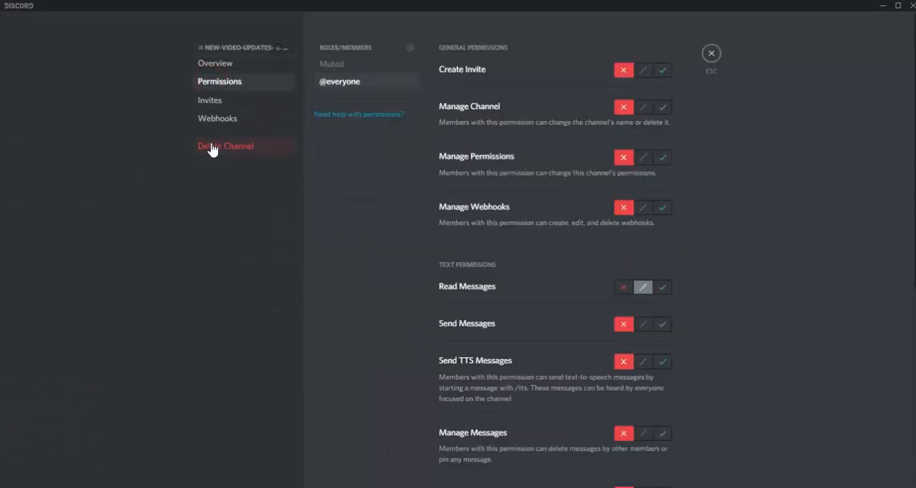
{"action": "left_click", "coordinate": [217, 117]}
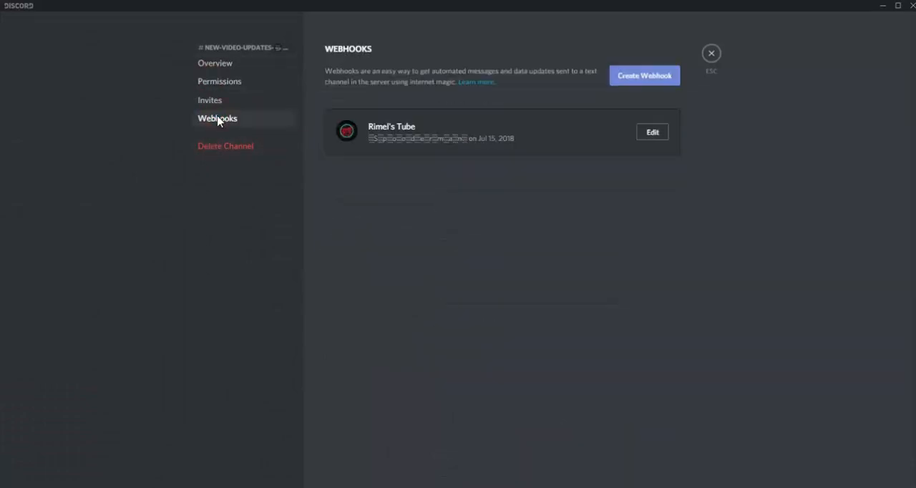
{"action": "mouse_move", "coordinate": [643, 74]}
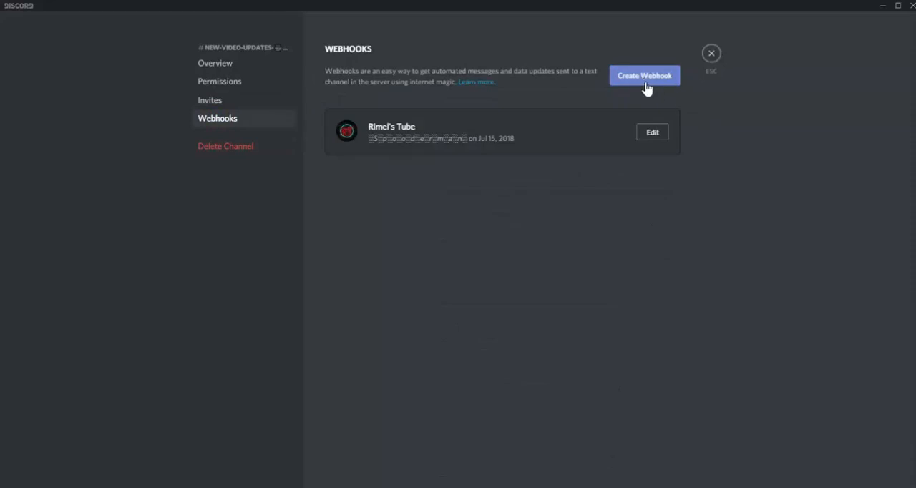
Step: Create a second webhook with the default name Captain Hook for the channel
{"action": "left_click", "coordinate": [651, 131]}
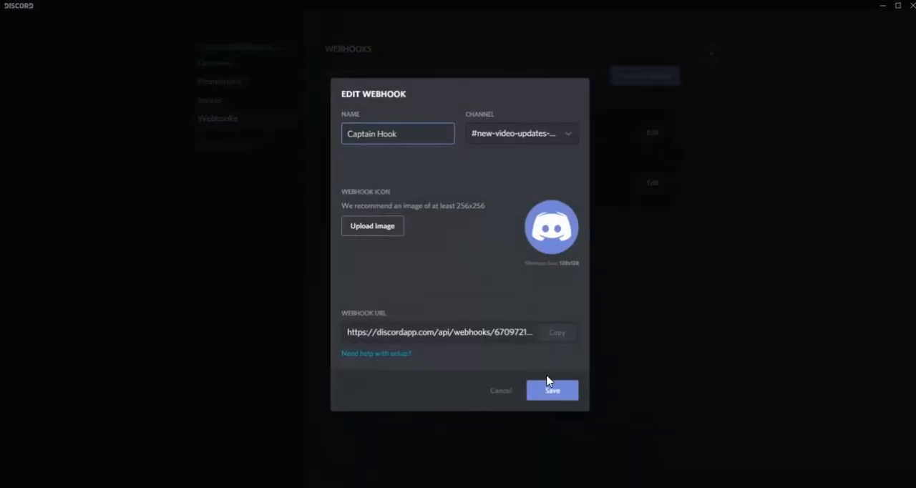
{"action": "left_click", "coordinate": [398, 133]}
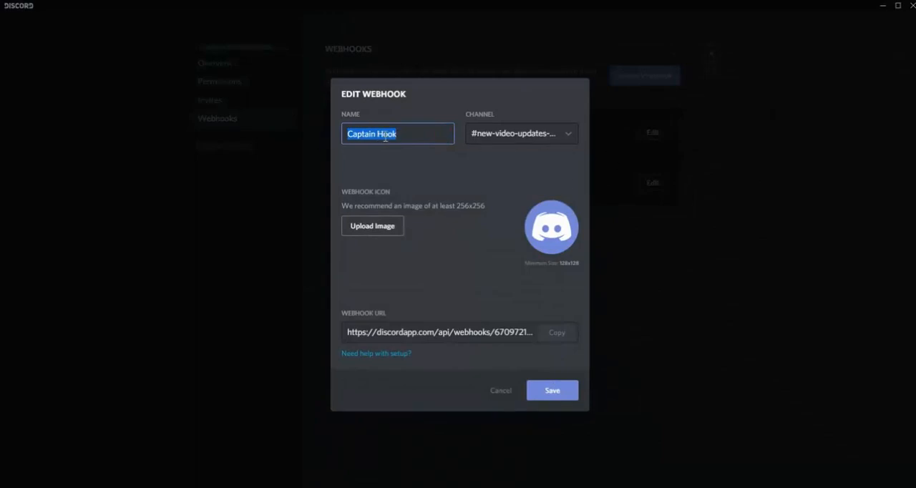
{"action": "mouse_move", "coordinate": [798, 104]}
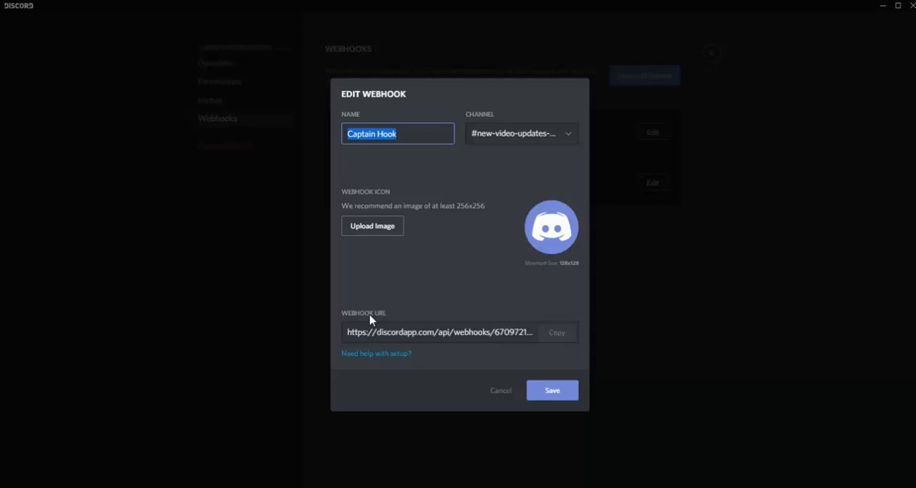
{"action": "mouse_move", "coordinate": [562, 343]}
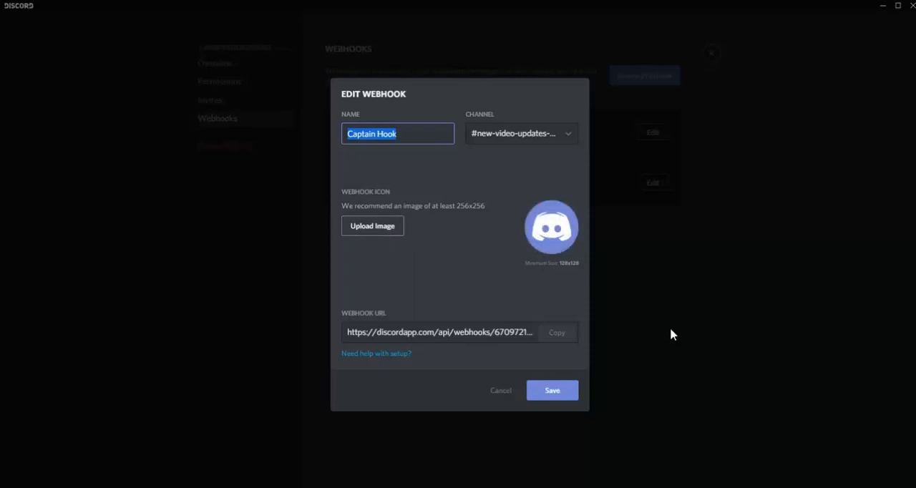
{"action": "left_click", "coordinate": [553, 389]}
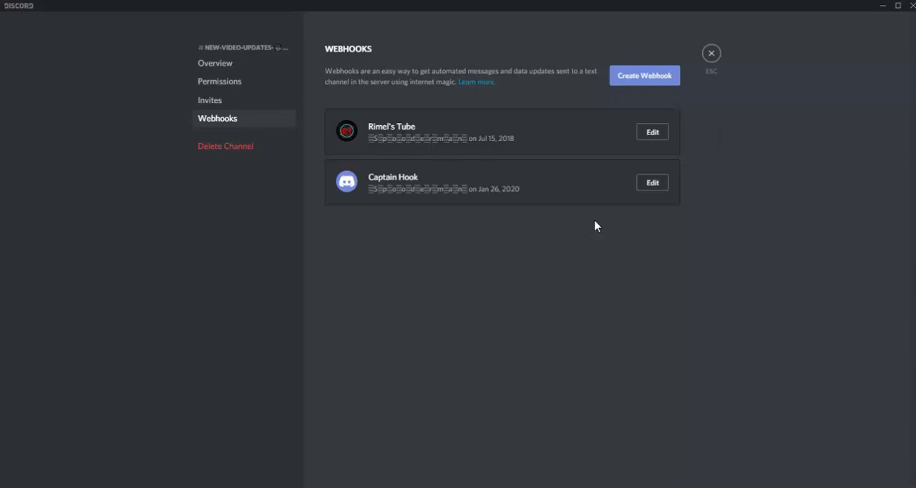
Step: Delete the Captain Hook webhook, leaving only Rimel's Tube
{"action": "left_click", "coordinate": [652, 183]}
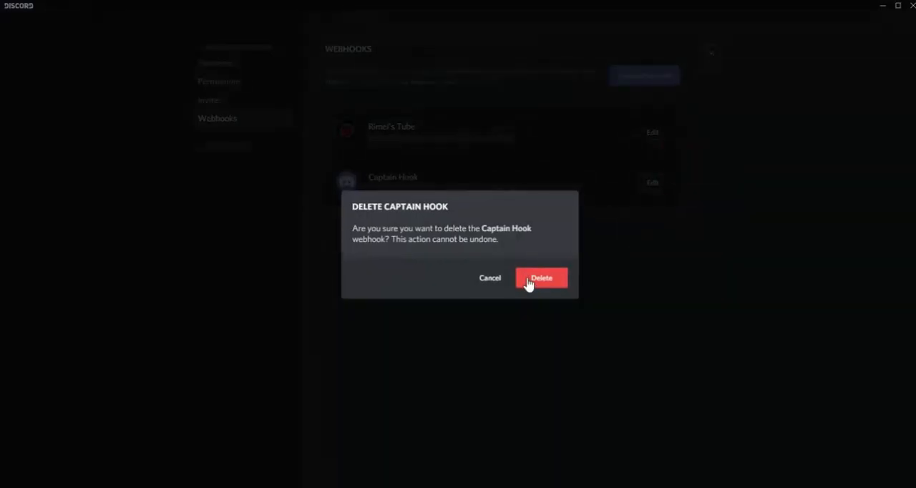
{"action": "left_click", "coordinate": [541, 277]}
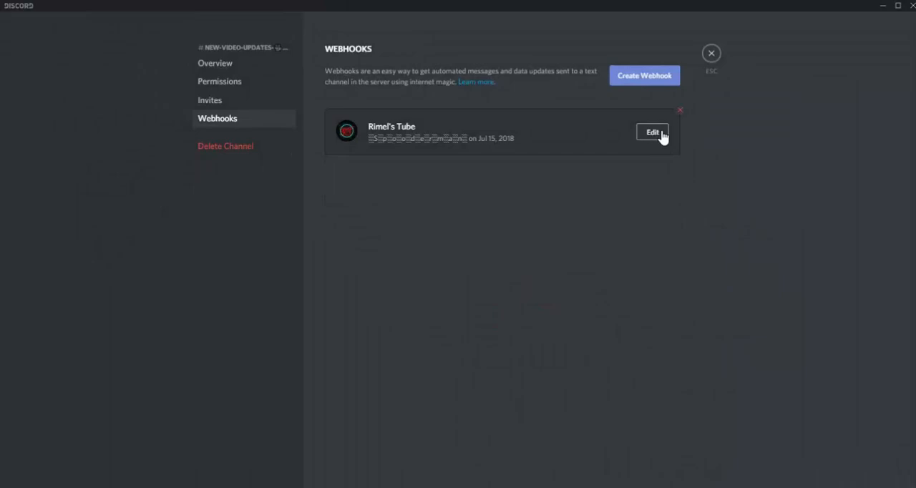
Step: Review the Rimel's Tube webhook without changes and return to the channel chat
{"action": "left_click", "coordinate": [652, 131]}
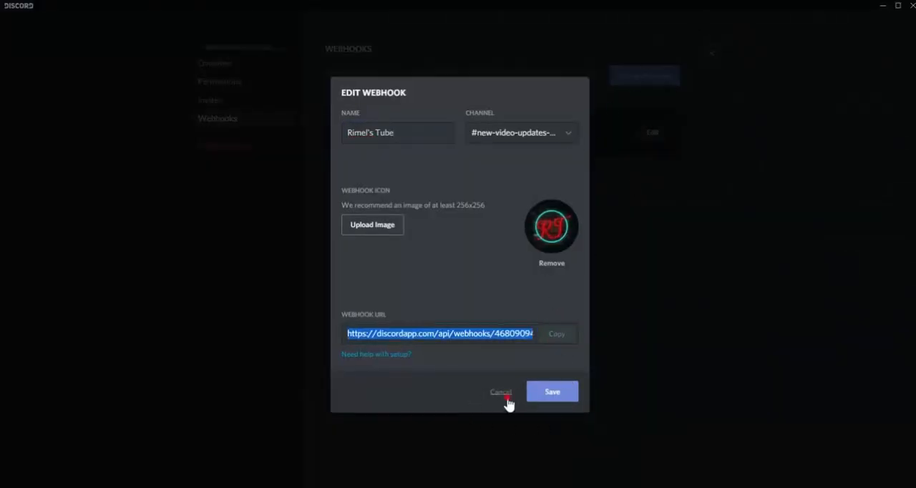
{"action": "left_click", "coordinate": [500, 392]}
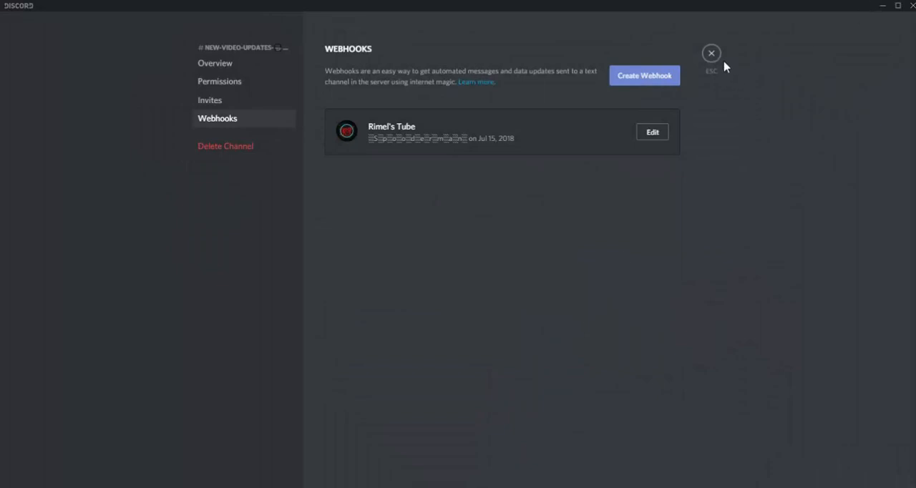
{"action": "left_click", "coordinate": [710, 53]}
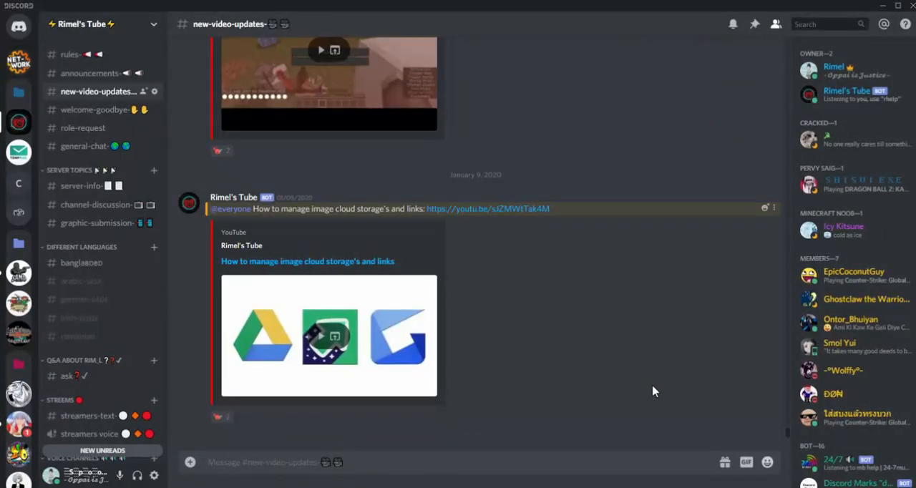
{"action": "mouse_move", "coordinate": [661, 352]}
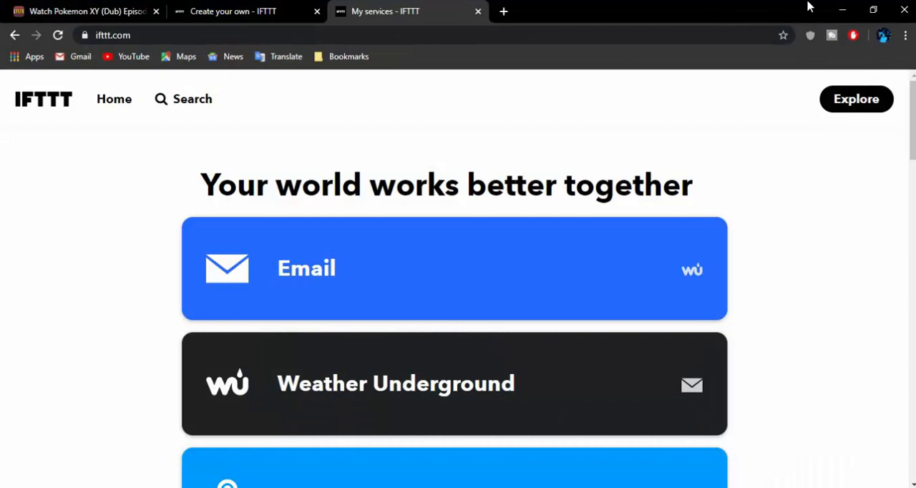
{"action": "mouse_move", "coordinate": [458, 7]}
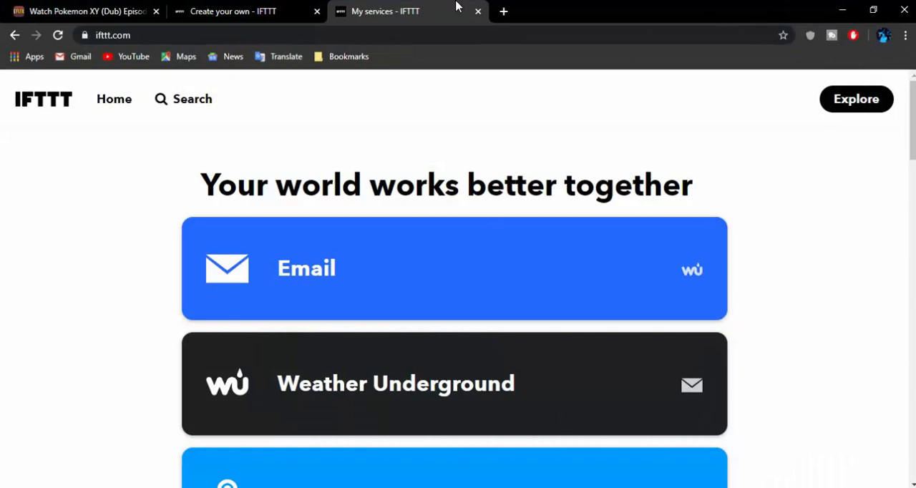
Step: Go to ifttt.com in a new browser tab
{"action": "left_click", "coordinate": [503, 12]}
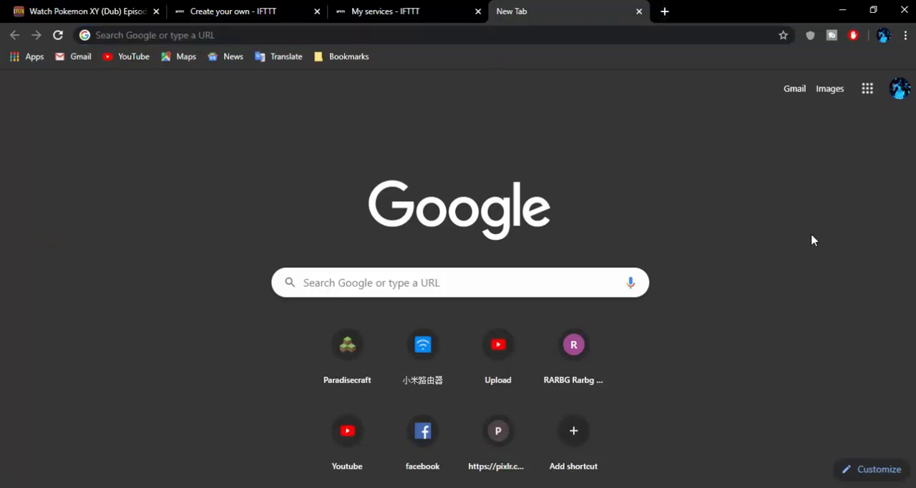
{"action": "mouse_move", "coordinate": [151, 278]}
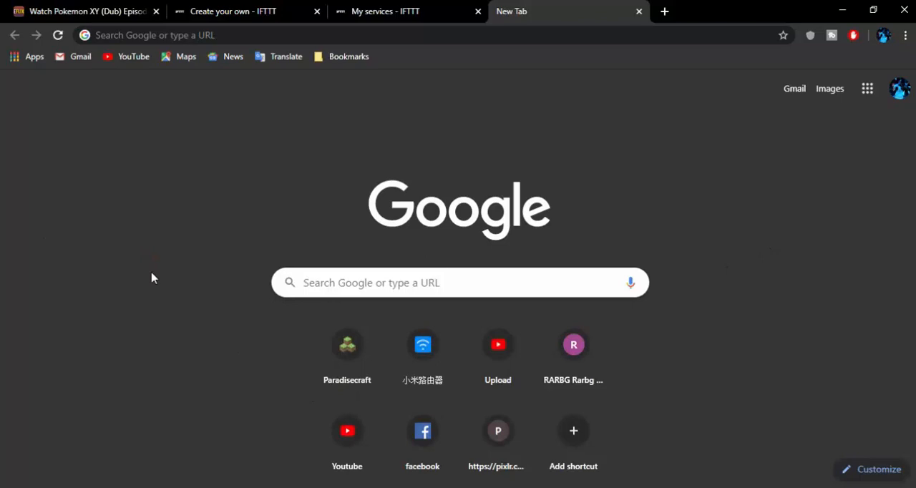
{"action": "mouse_move", "coordinate": [203, 338]}
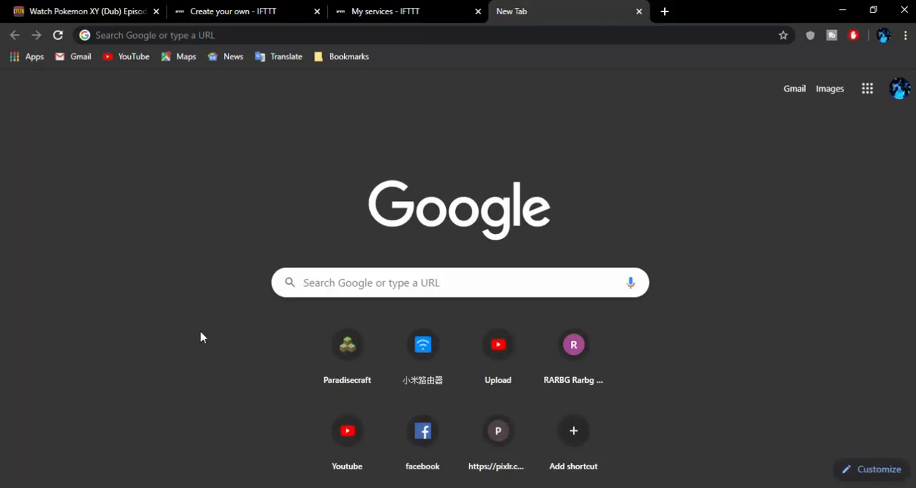
{"action": "left_click", "coordinate": [286, 34]}
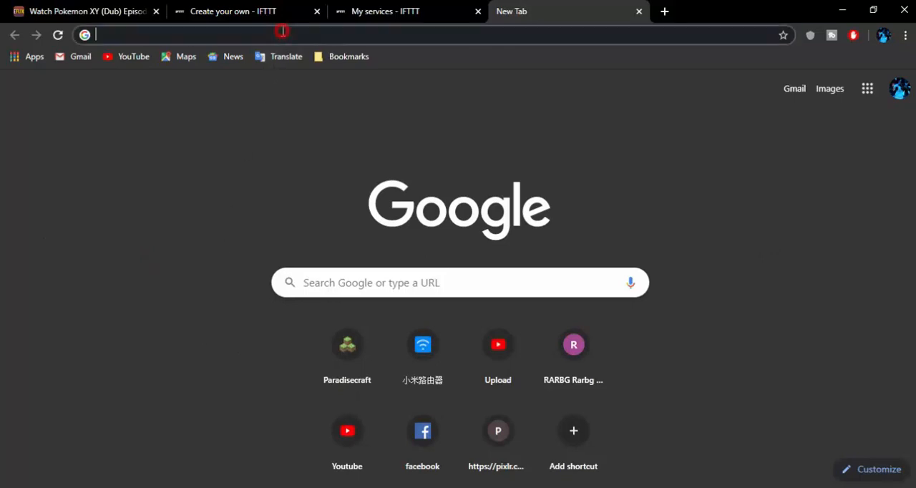
{"action": "type", "text": "ifttt.com"}
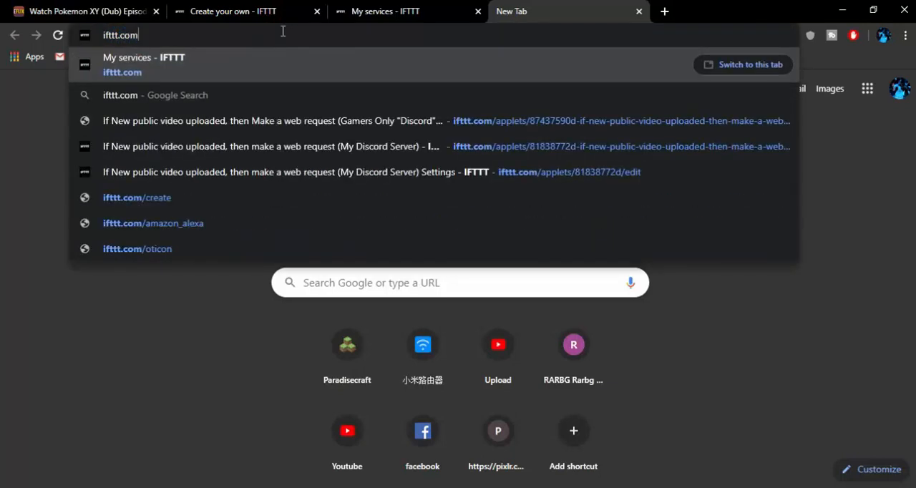
{"action": "mouse_move", "coordinate": [638, 11]}
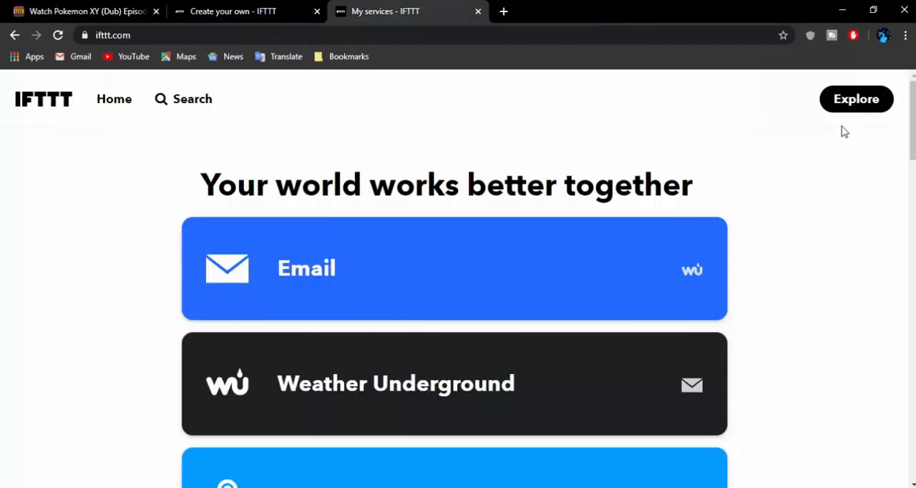
{"action": "mouse_move", "coordinate": [270, 216]}
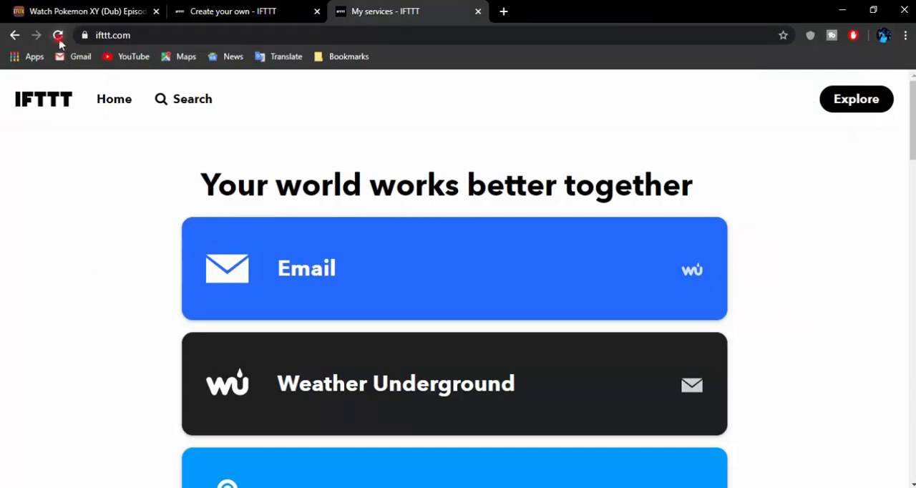
Step: Reload IFTTT's home page and use the account menu to head for applet creation
{"action": "left_click", "coordinate": [57, 35]}
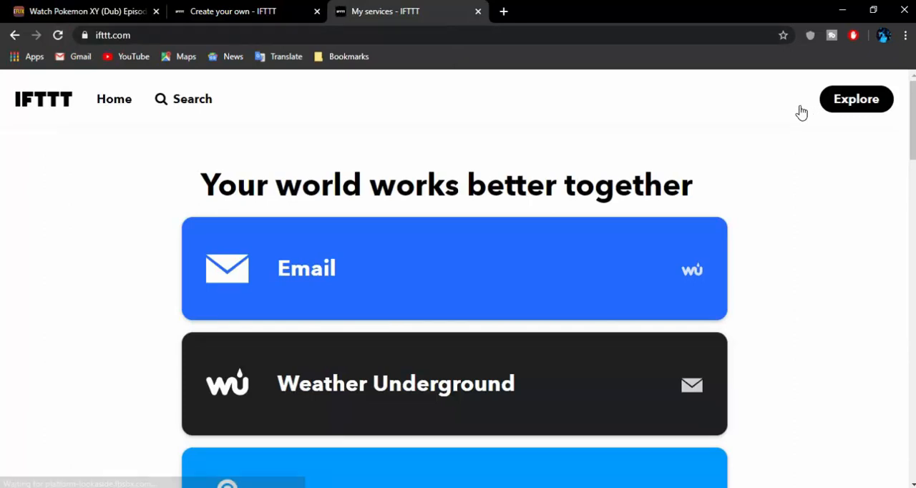
{"action": "left_click", "coordinate": [797, 99]}
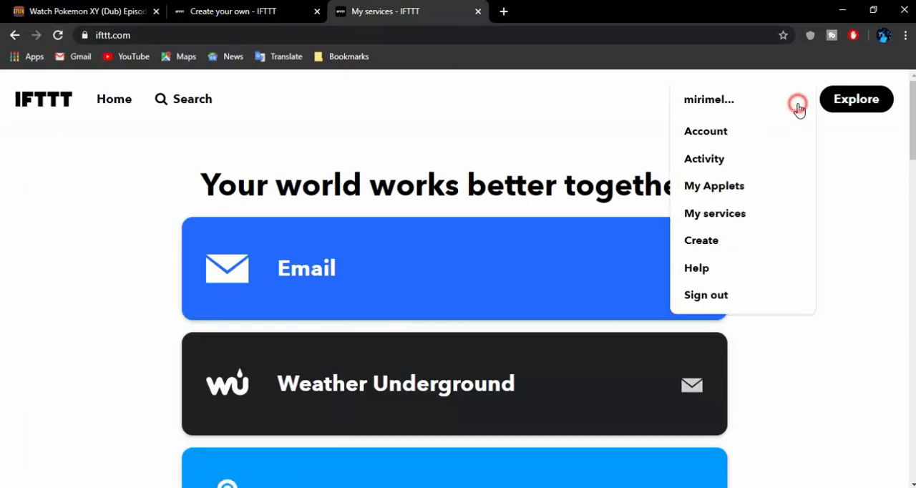
{"action": "mouse_move", "coordinate": [796, 116]}
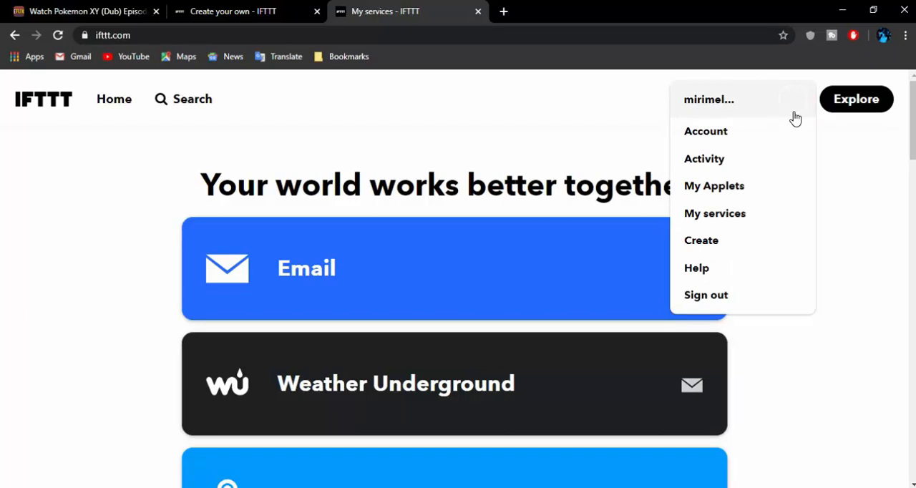
{"action": "mouse_move", "coordinate": [793, 107]}
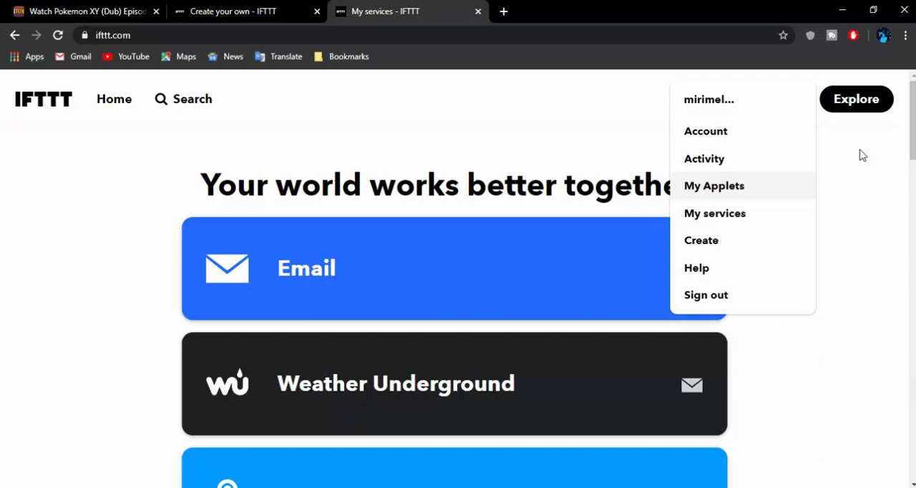
{"action": "mouse_move", "coordinate": [787, 157]}
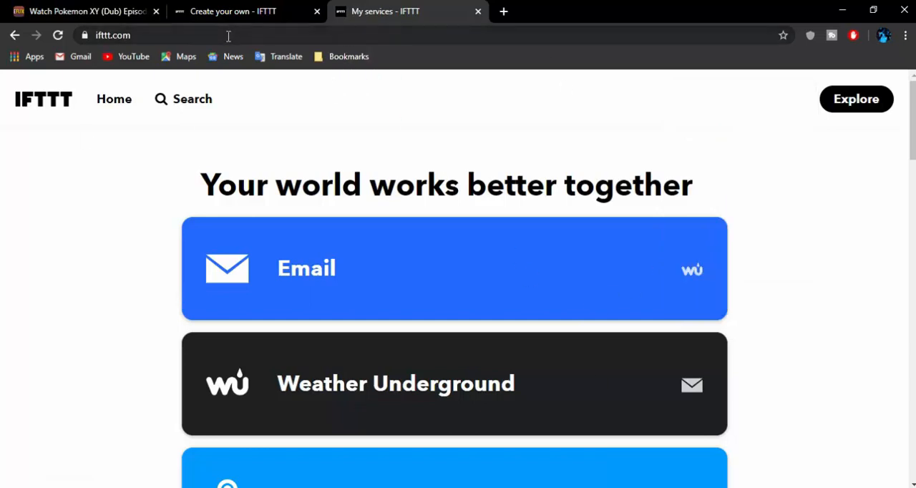
{"action": "left_click", "coordinate": [790, 101]}
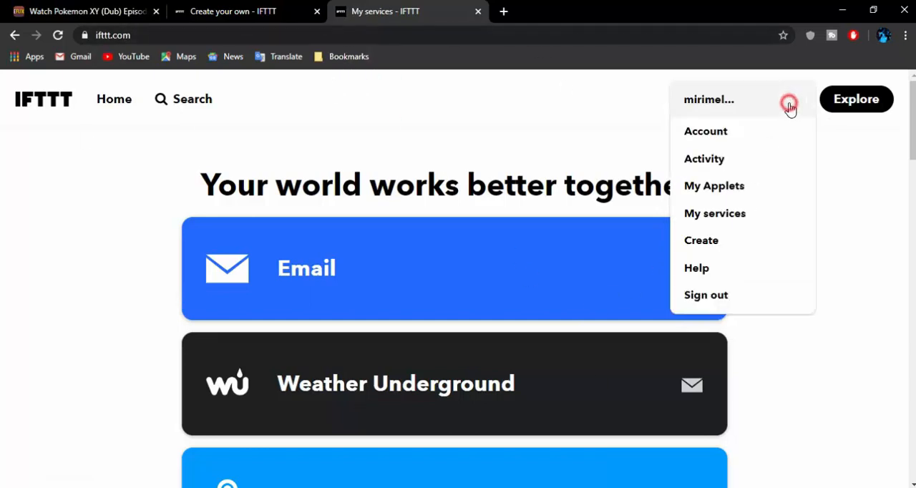
{"action": "mouse_move", "coordinate": [803, 106]}
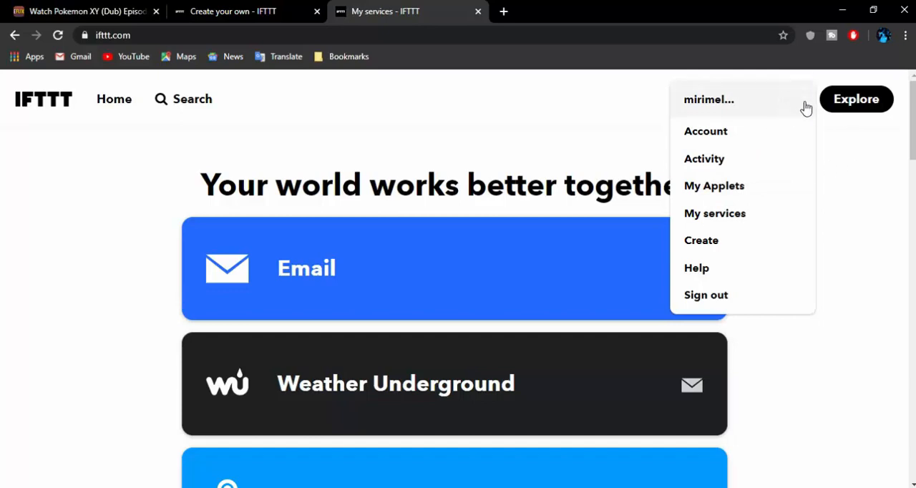
{"action": "mouse_move", "coordinate": [801, 115]}
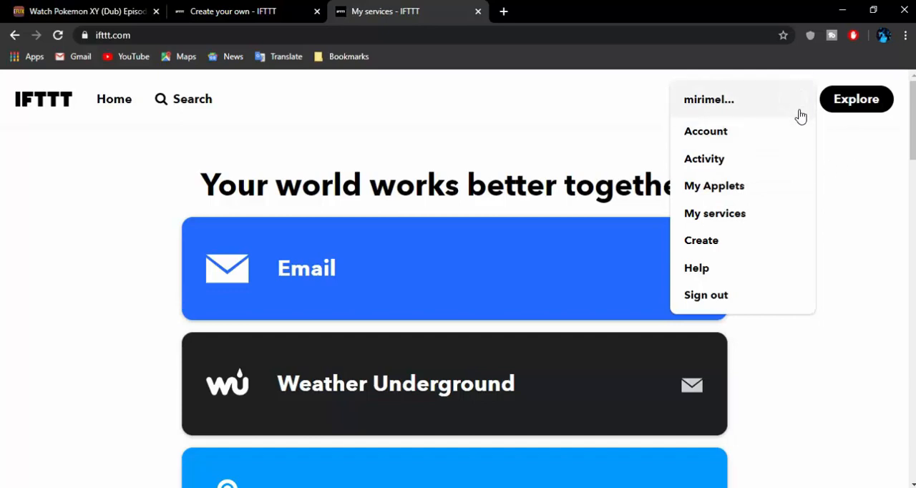
{"action": "mouse_move", "coordinate": [807, 86]}
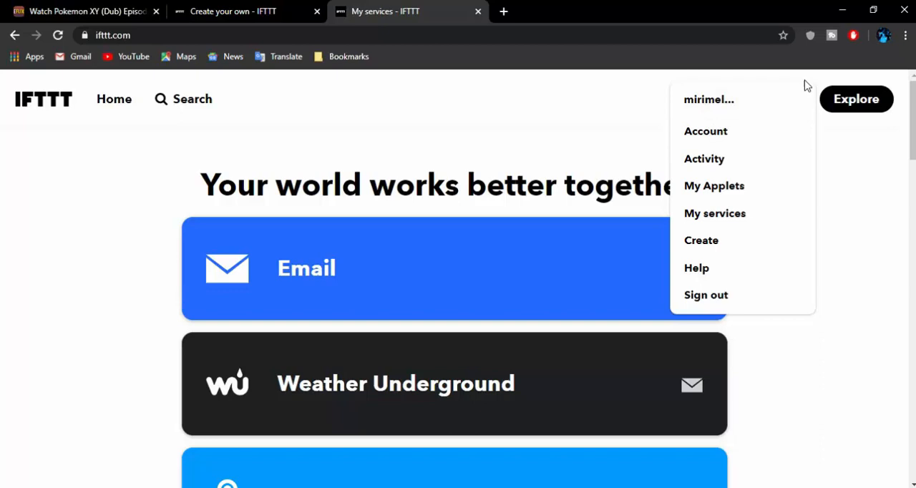
{"action": "mouse_move", "coordinate": [701, 240]}
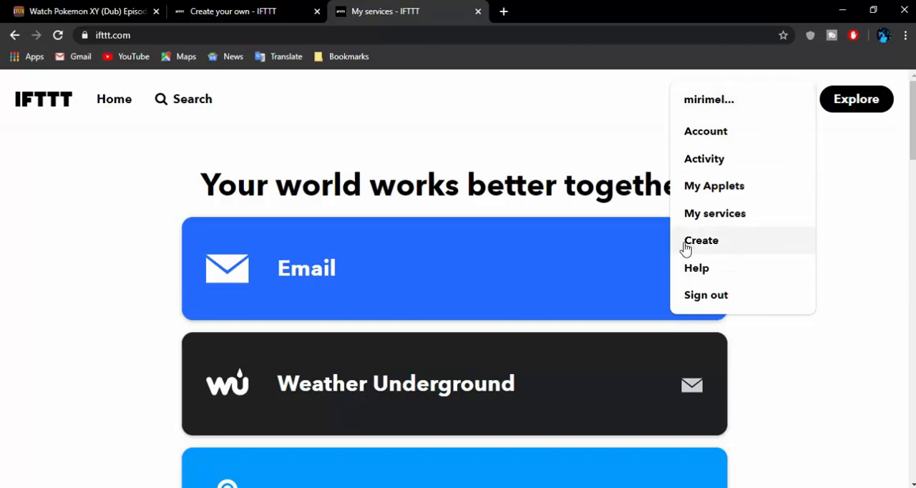
{"action": "left_click", "coordinate": [701, 240]}
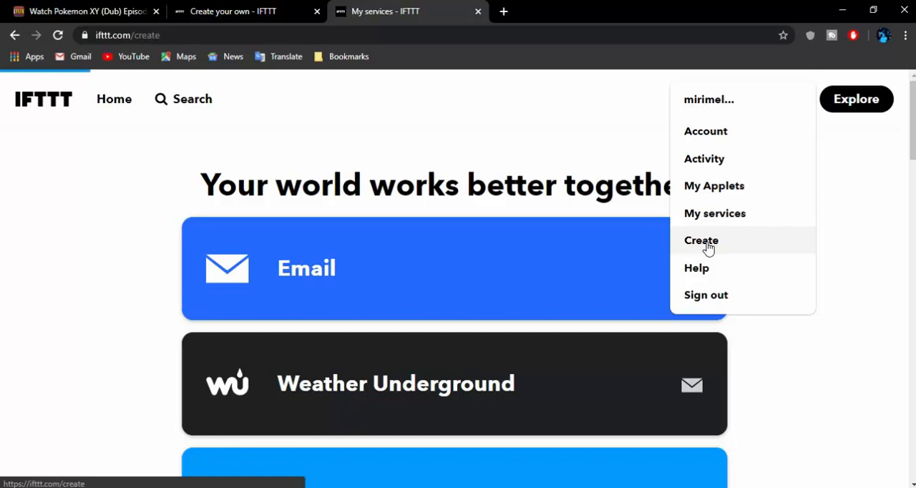
{"action": "mouse_move", "coordinate": [694, 246]}
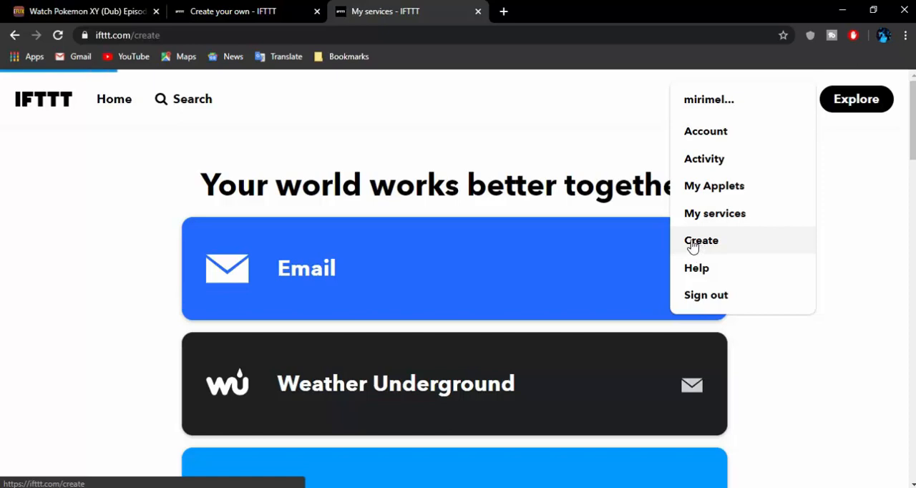
Step: Load the Create your own page with the empty If This Then That builder
{"action": "left_click", "coordinate": [701, 240]}
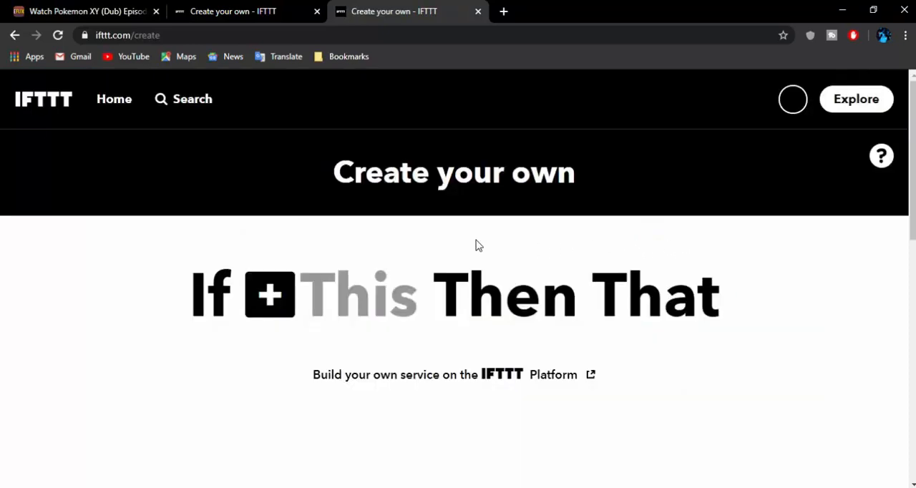
{"action": "scroll", "scroll_direction": "down", "scroll_amount": 3}
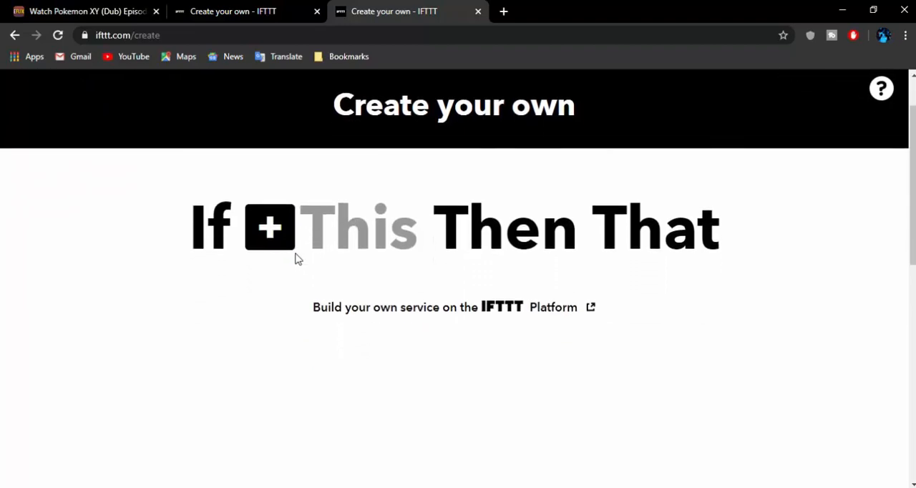
{"action": "mouse_move", "coordinate": [318, 278]}
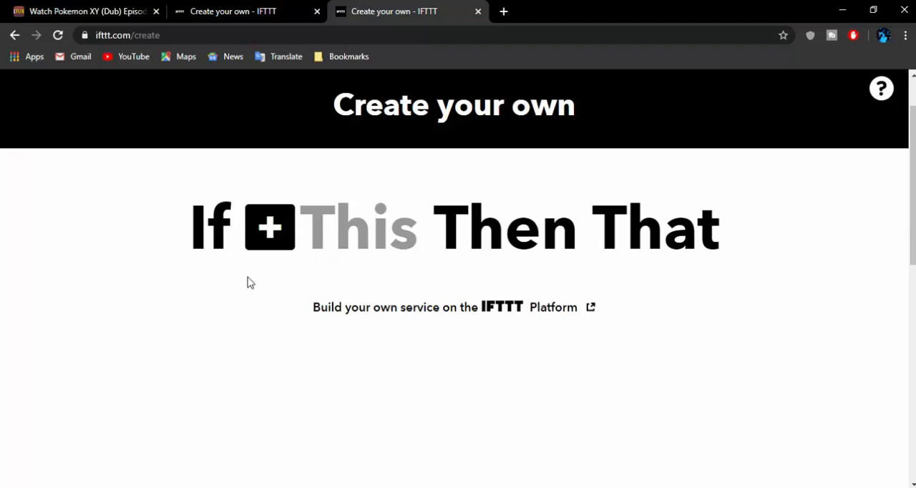
{"action": "mouse_move", "coordinate": [395, 276]}
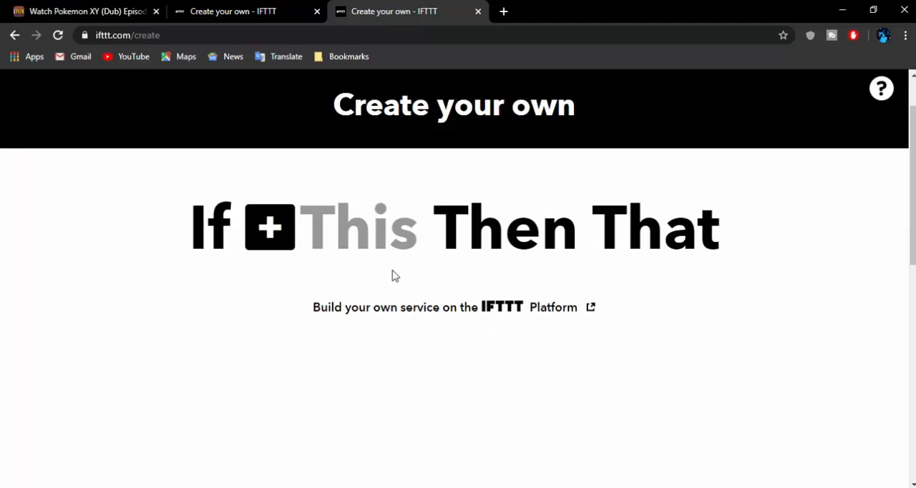
{"action": "mouse_move", "coordinate": [126, 181]}
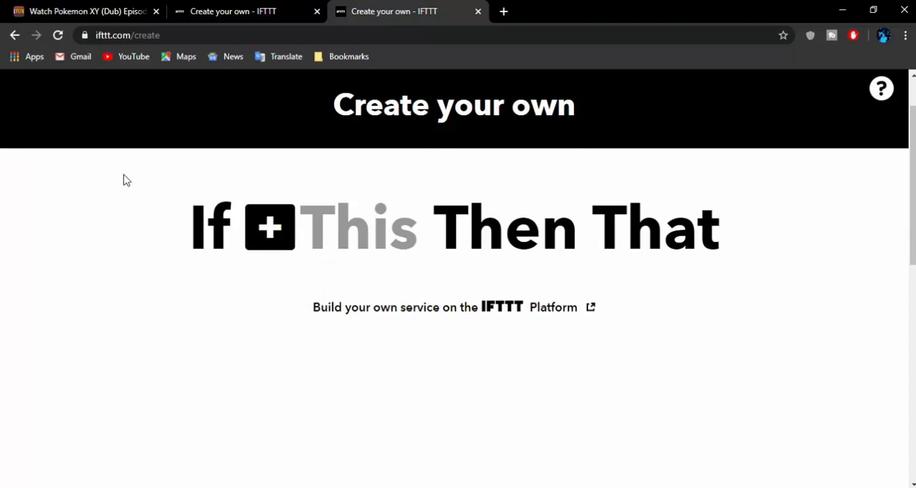
{"action": "mouse_move", "coordinate": [675, 229]}
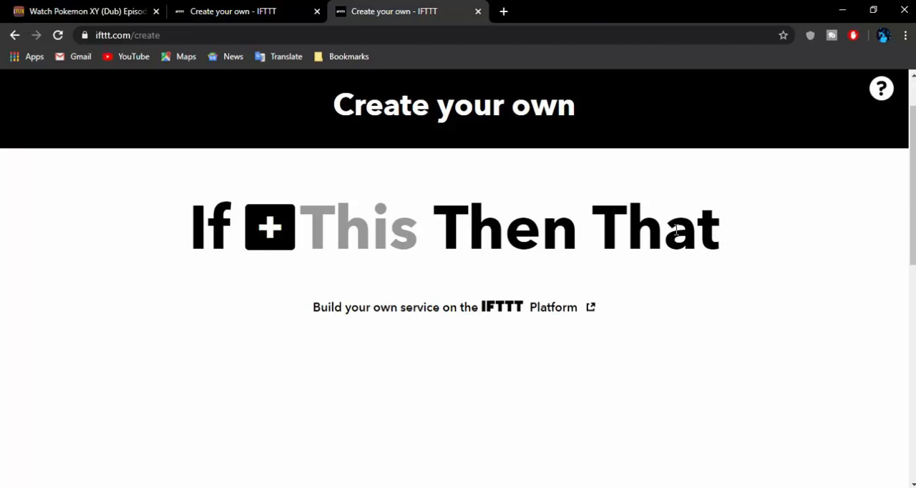
{"action": "mouse_move", "coordinate": [392, 6]}
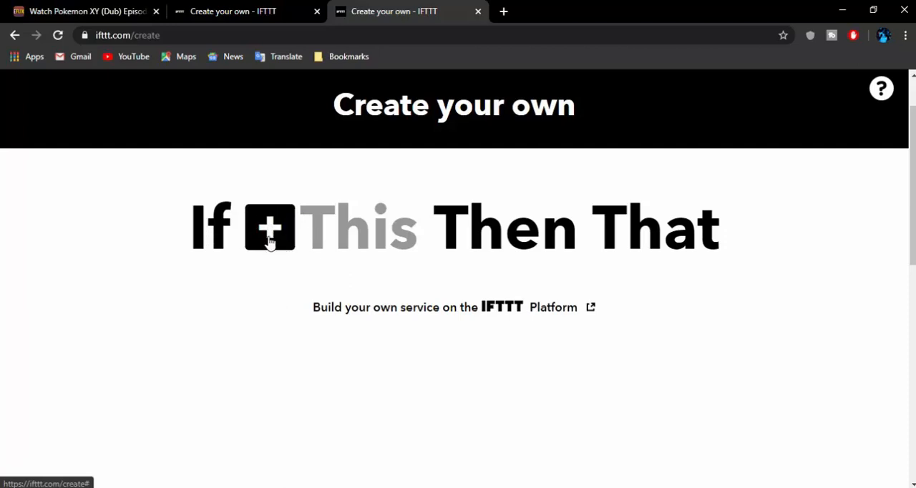
Step: Choose YouTube as the applet's trigger service by searching 'youtu'
{"action": "left_click", "coordinate": [269, 228]}
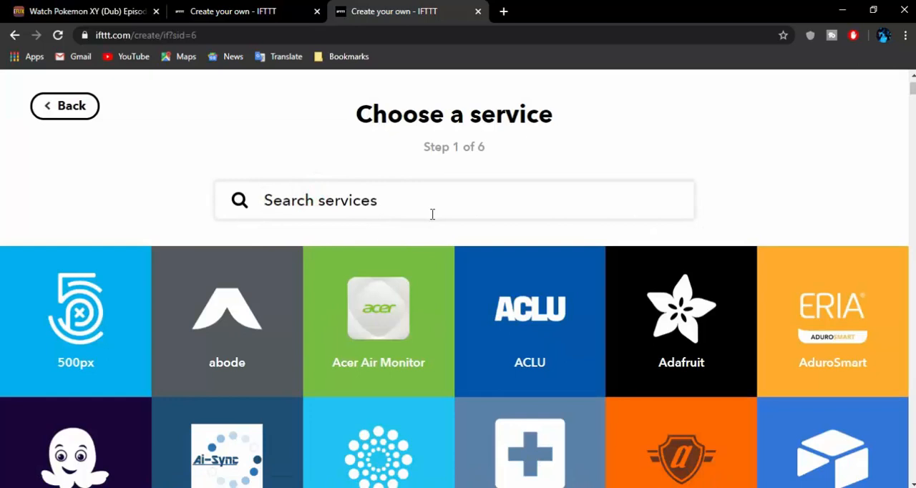
{"action": "type", "text": "youtu"}
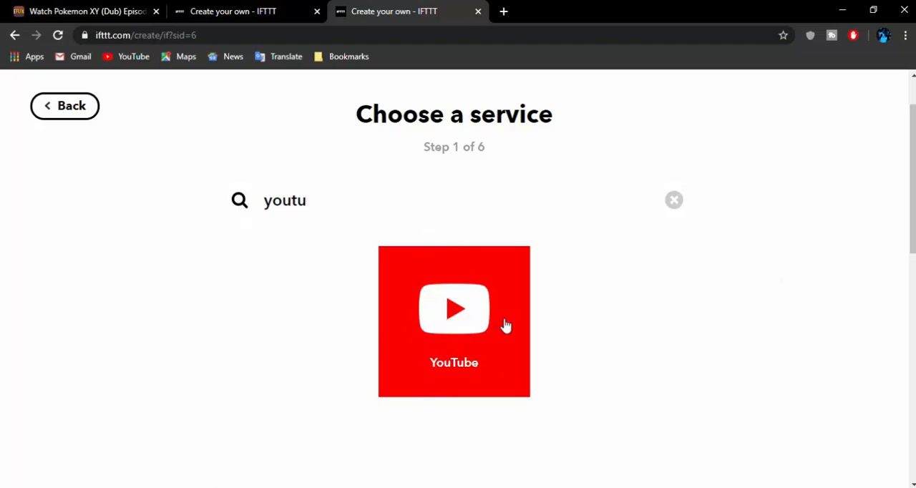
{"action": "left_click", "coordinate": [454, 320]}
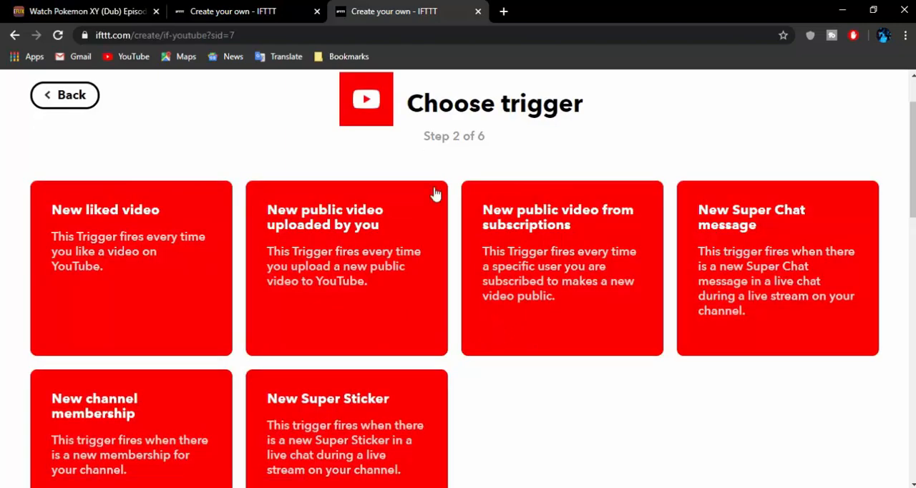
{"action": "mouse_move", "coordinate": [126, 379]}
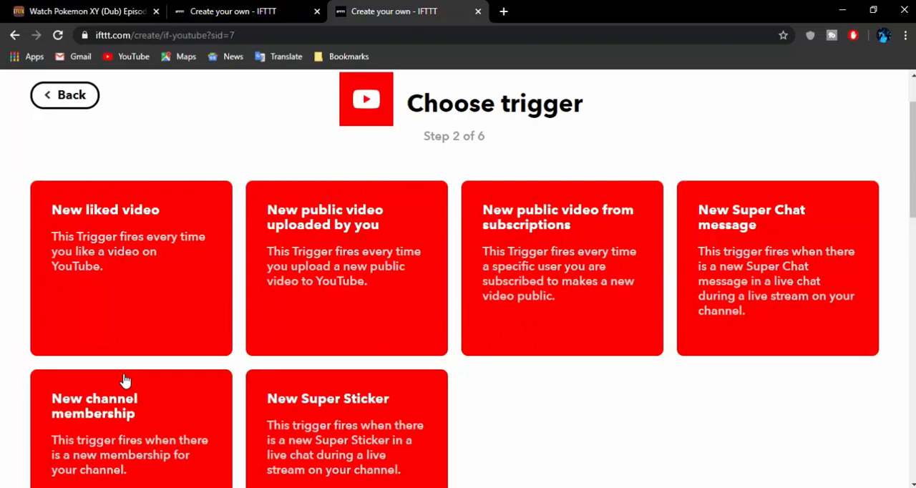
{"action": "mouse_move", "coordinate": [152, 270]}
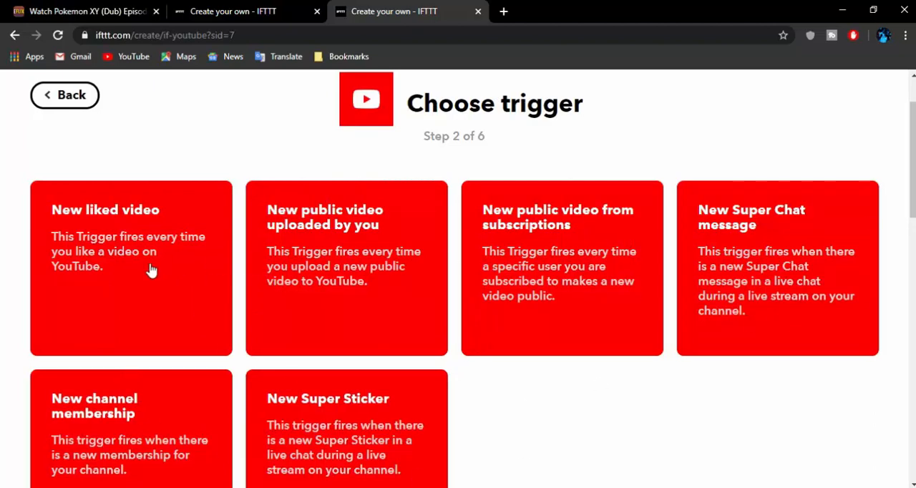
{"action": "mouse_move", "coordinate": [137, 266]}
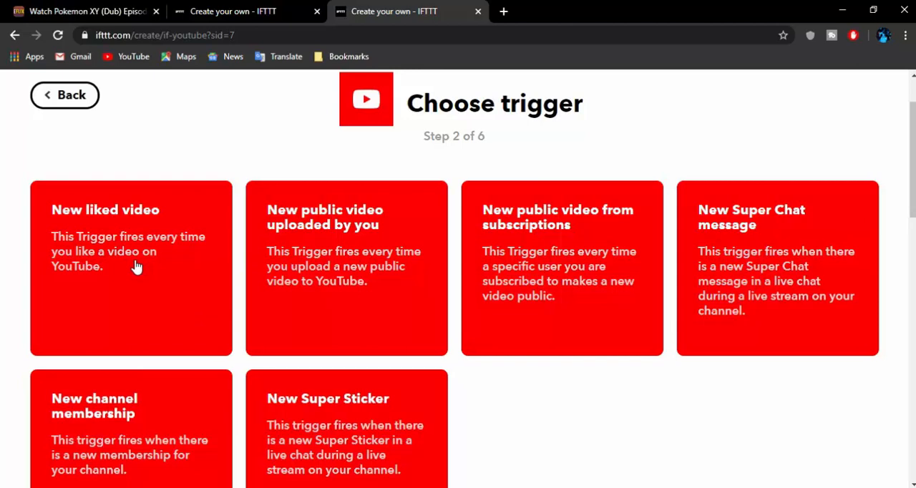
{"action": "mouse_move", "coordinate": [317, 277]}
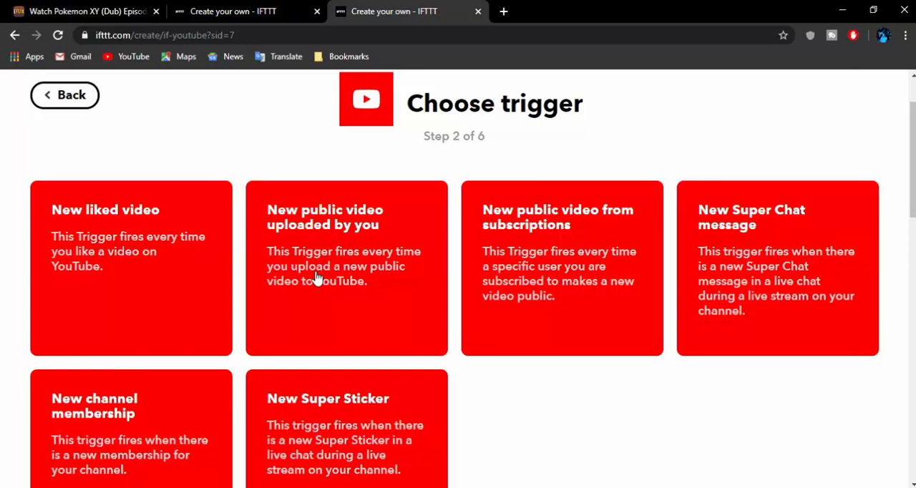
{"action": "mouse_move", "coordinate": [346, 331]}
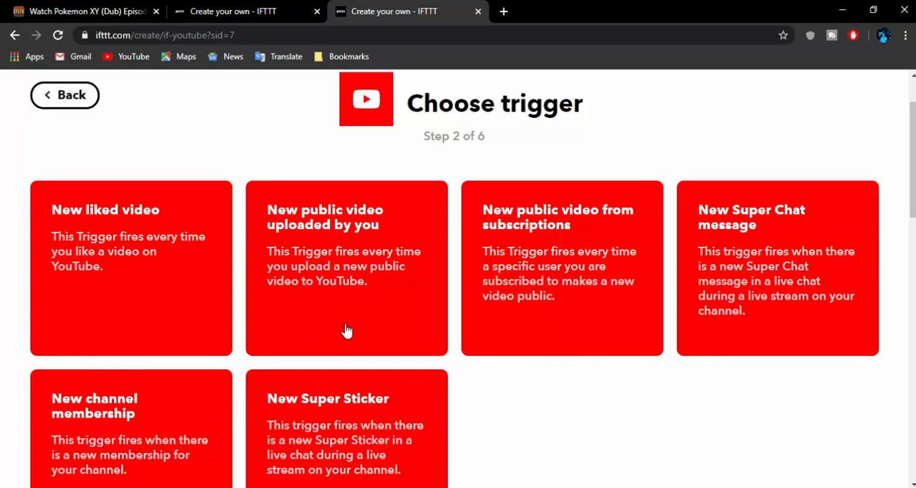
{"action": "mouse_move", "coordinate": [303, 247]}
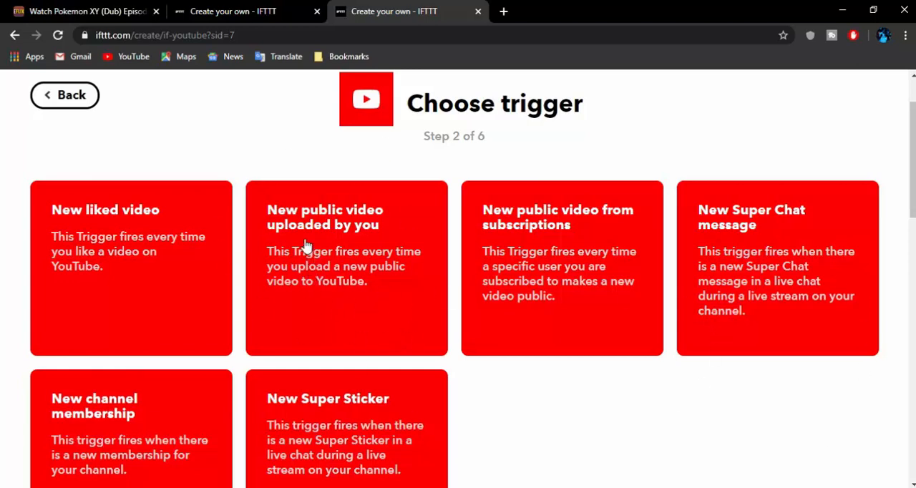
{"action": "mouse_move", "coordinate": [343, 228]}
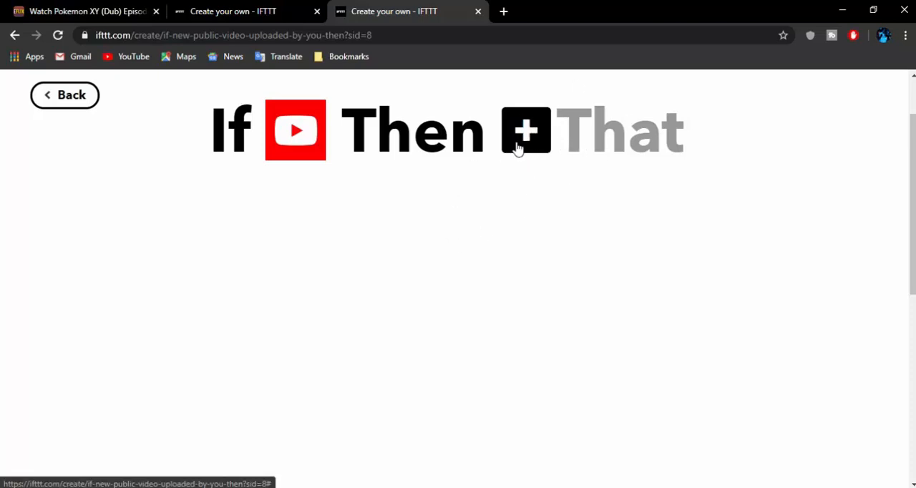
{"action": "mouse_move", "coordinate": [519, 189]}
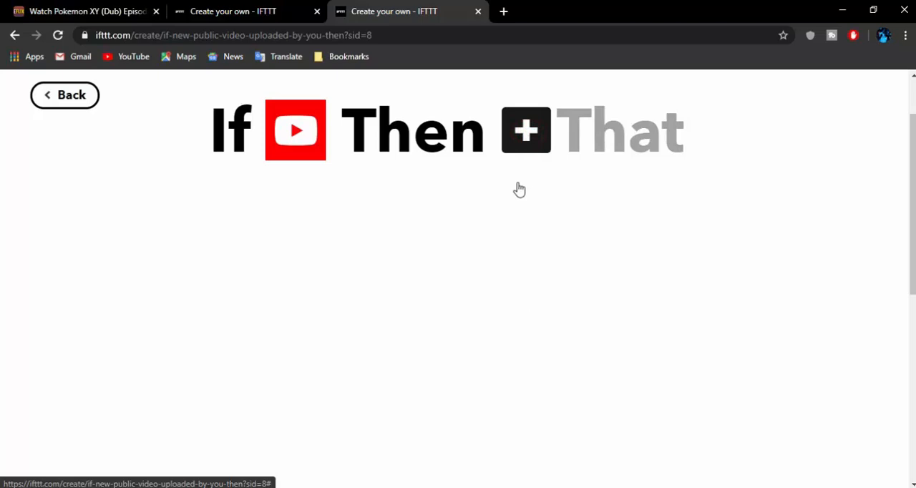
Step: Choose Webhooks as the action service by searching 'web'
{"action": "left_click", "coordinate": [525, 129]}
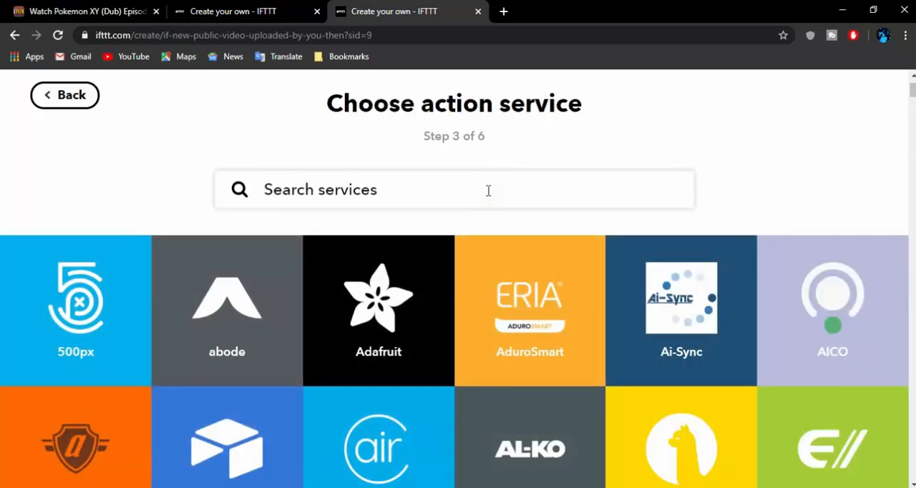
{"action": "type", "text": "web"}
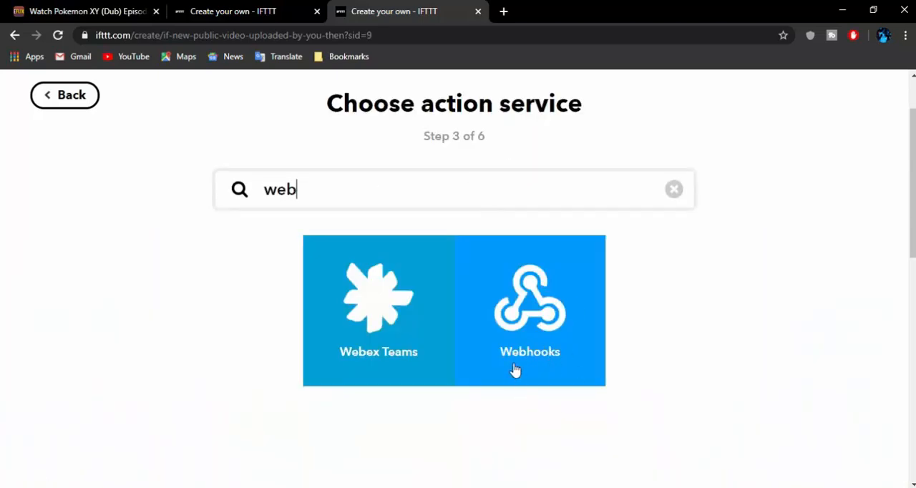
{"action": "left_click", "coordinate": [529, 309]}
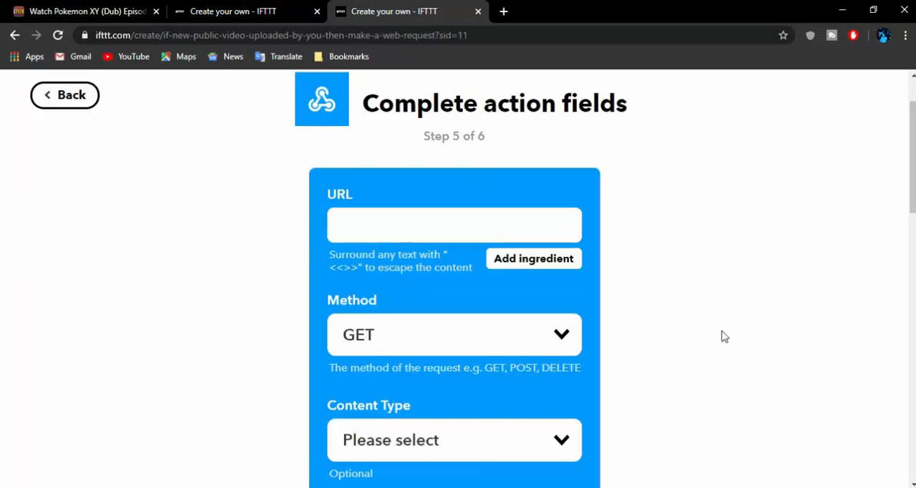
Step: Fill the web request with the Discord webhook URL, method POST and content type application/json
{"action": "left_click", "coordinate": [455, 225]}
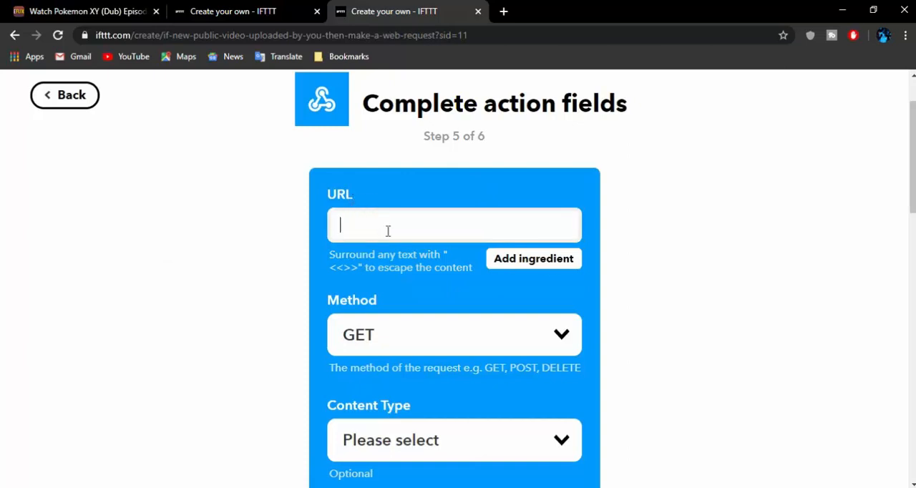
{"action": "mouse_move", "coordinate": [460, 223]}
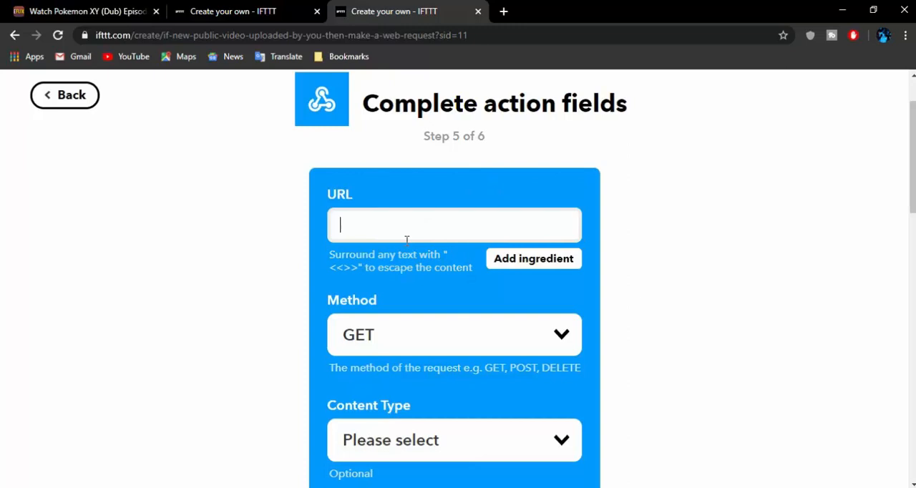
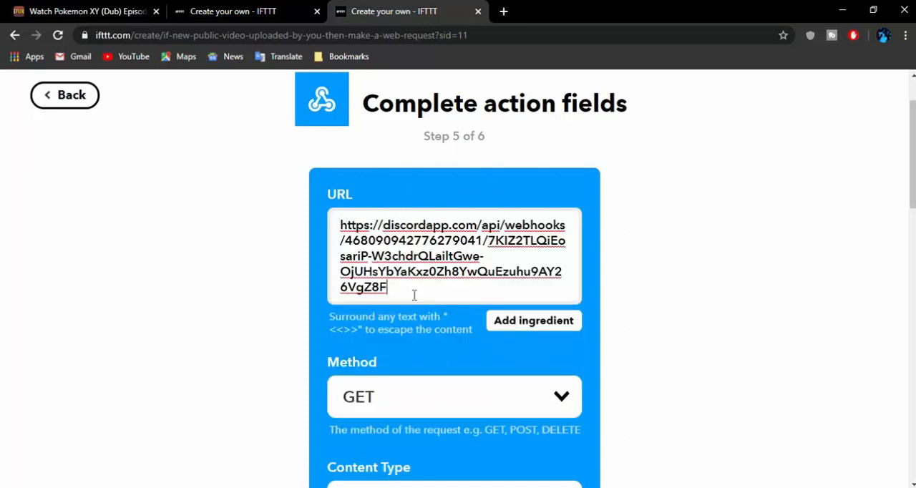
{"action": "scroll", "scroll_direction": "down", "scroll_amount": 3}
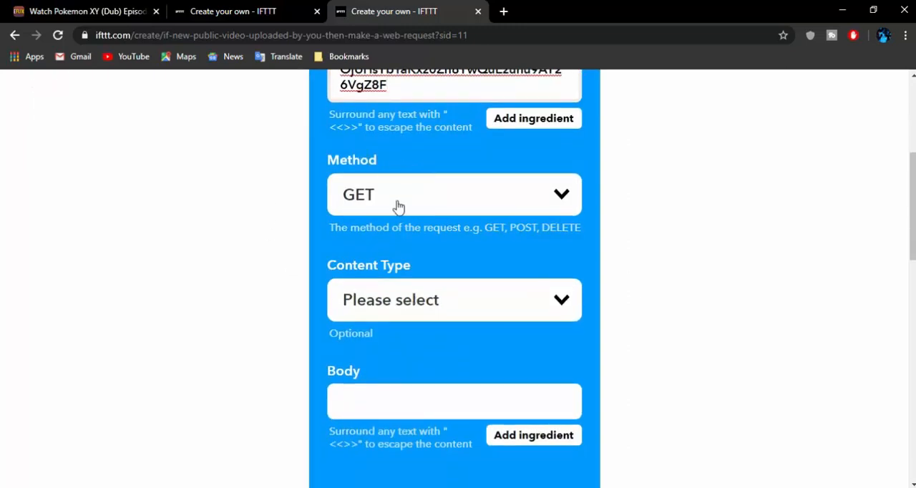
{"action": "left_click", "coordinate": [453, 194]}
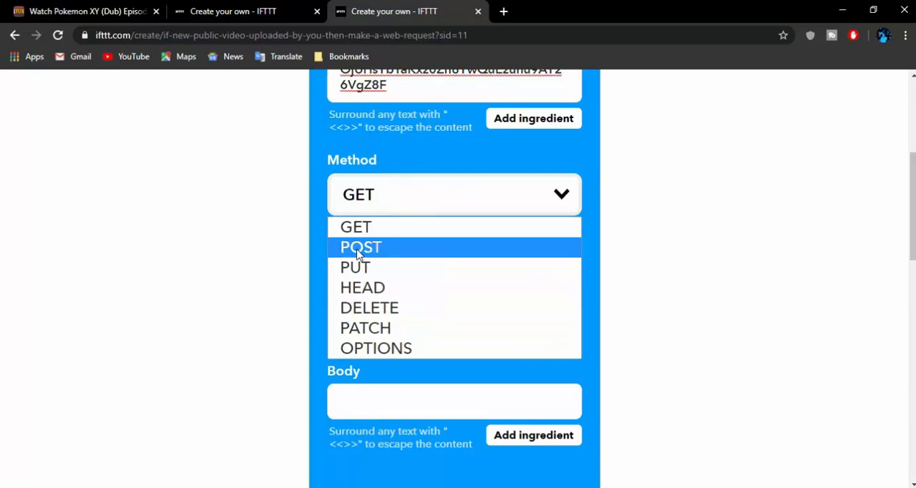
{"action": "left_click", "coordinate": [360, 246]}
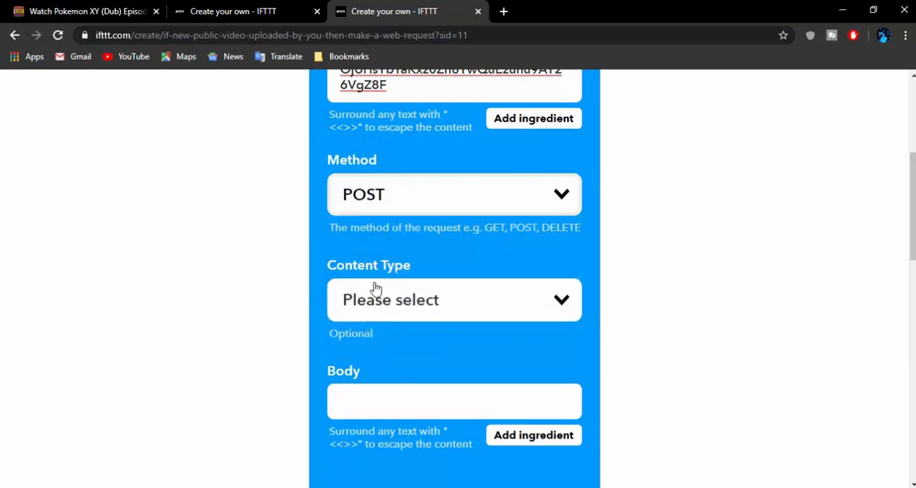
{"action": "left_click", "coordinate": [454, 299]}
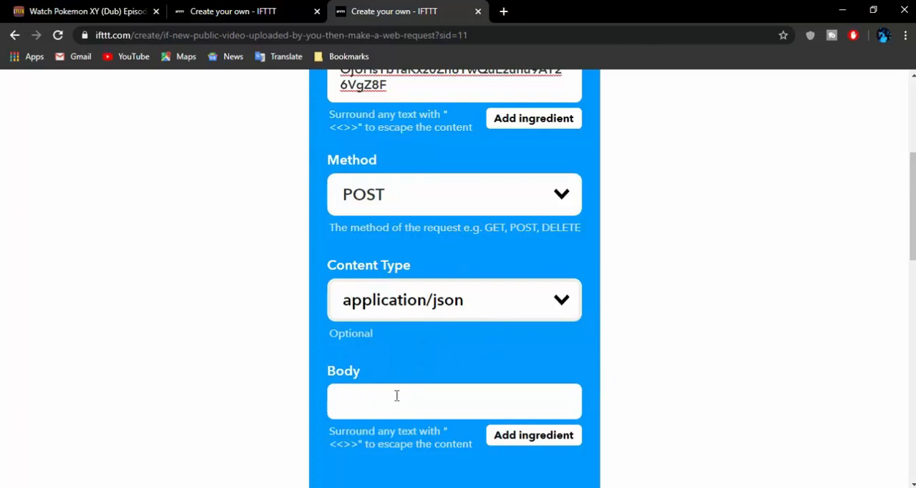
{"action": "scroll", "scroll_direction": "down", "scroll_amount": 3}
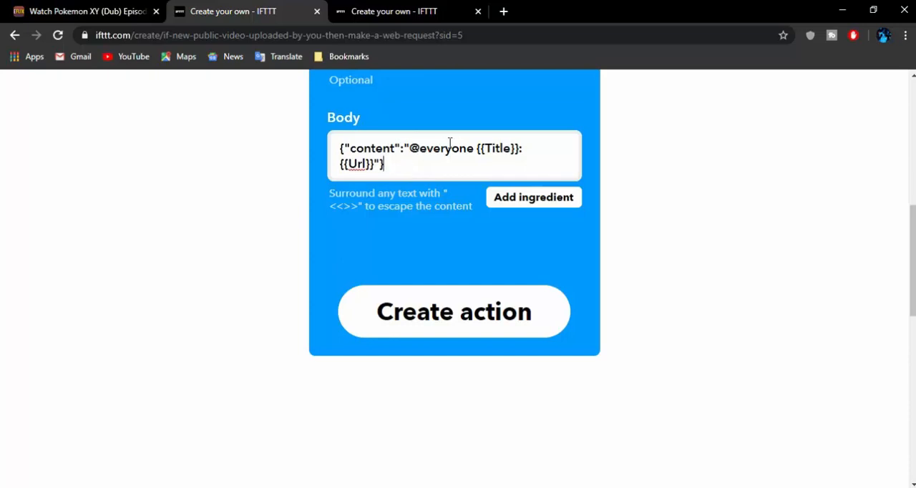
{"action": "mouse_move", "coordinate": [432, 168]}
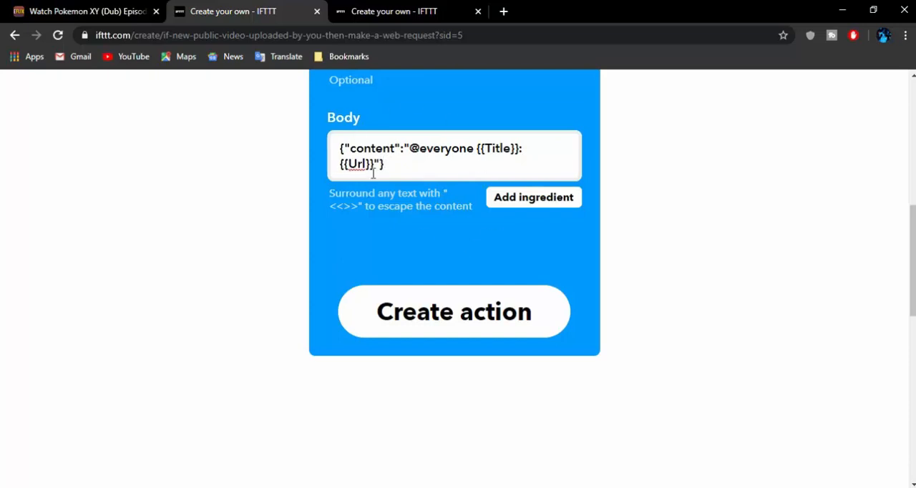
{"action": "mouse_move", "coordinate": [432, 194]}
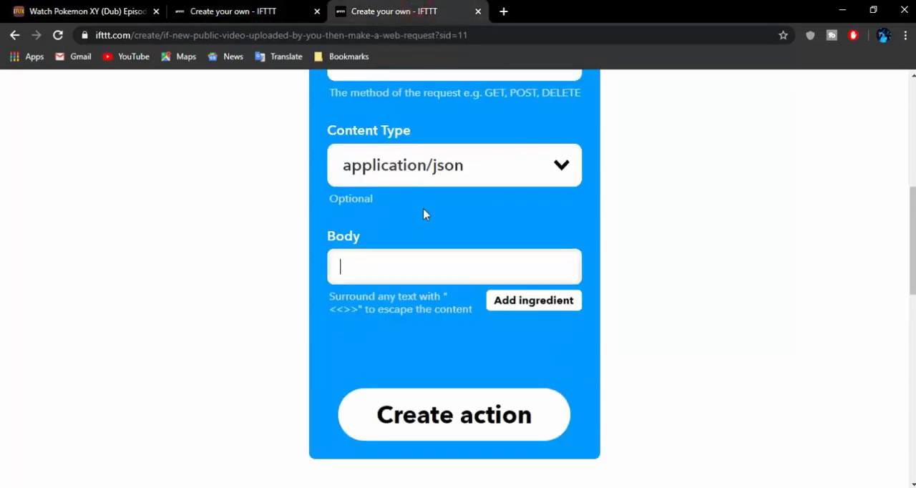
Step: Start the webhook Body with the JSON opening {"content":"
{"action": "type", "text": "{"}
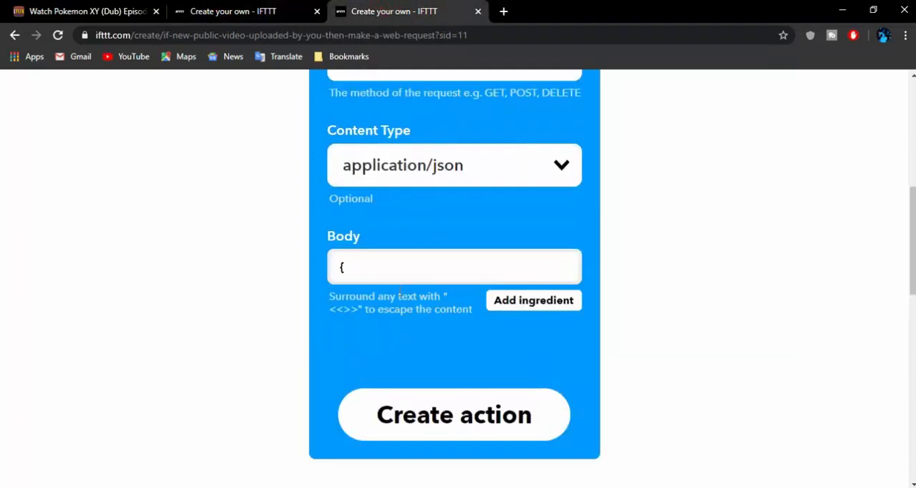
{"action": "type", "text": "\""}
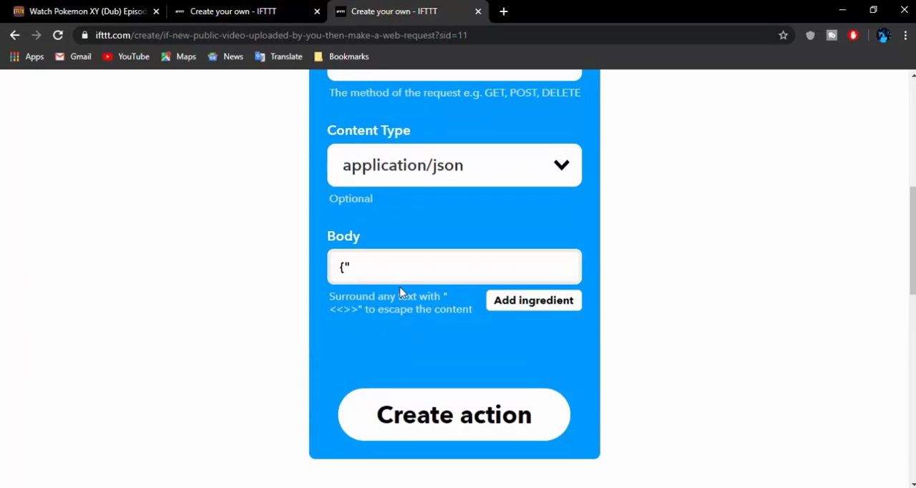
{"action": "type", "text": "c"}
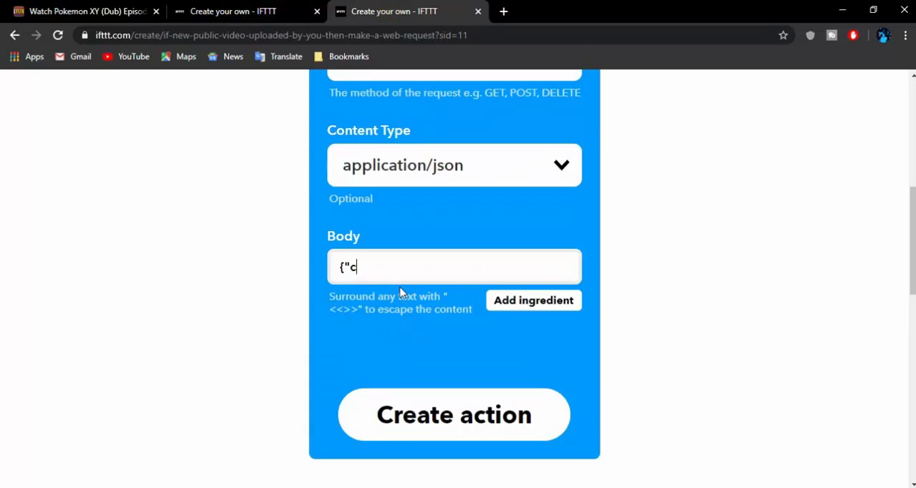
{"action": "type", "text": "ontent"}
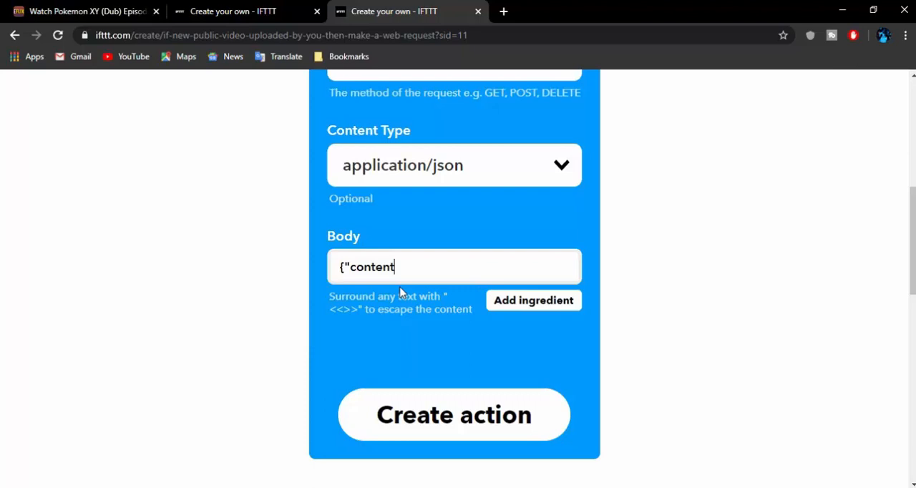
{"action": "type", "text": ":"}
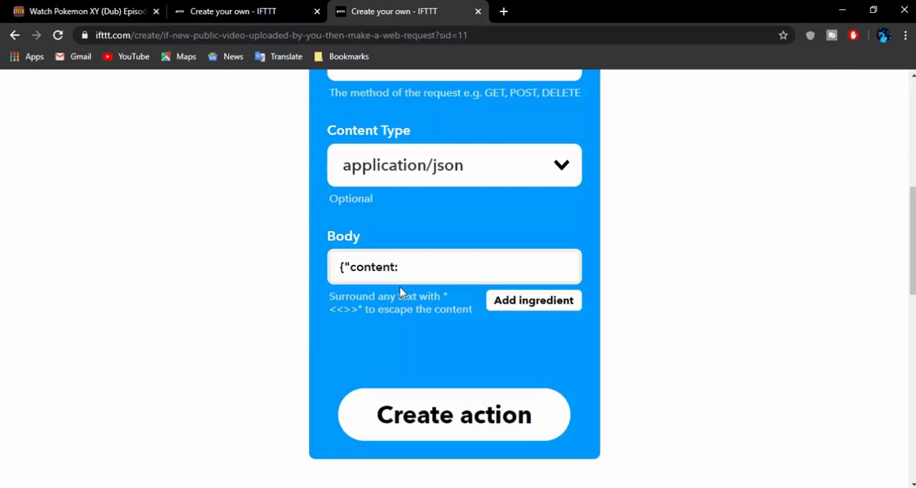
{"action": "type", "text": "\""}
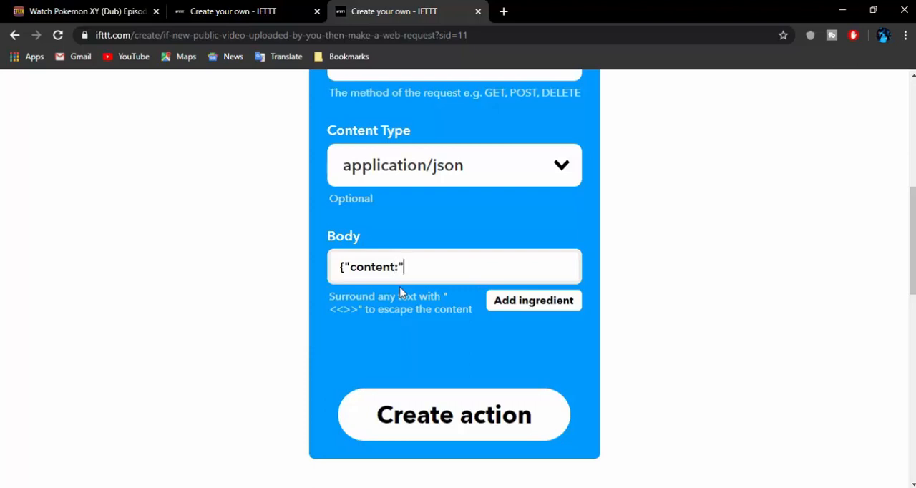
{"action": "type", "text": ":"}
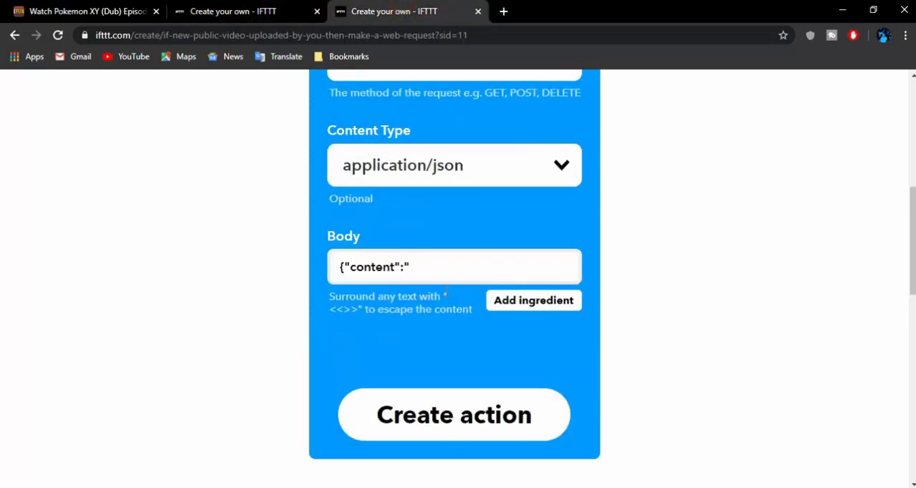
{"action": "left_click", "coordinate": [403, 266]}
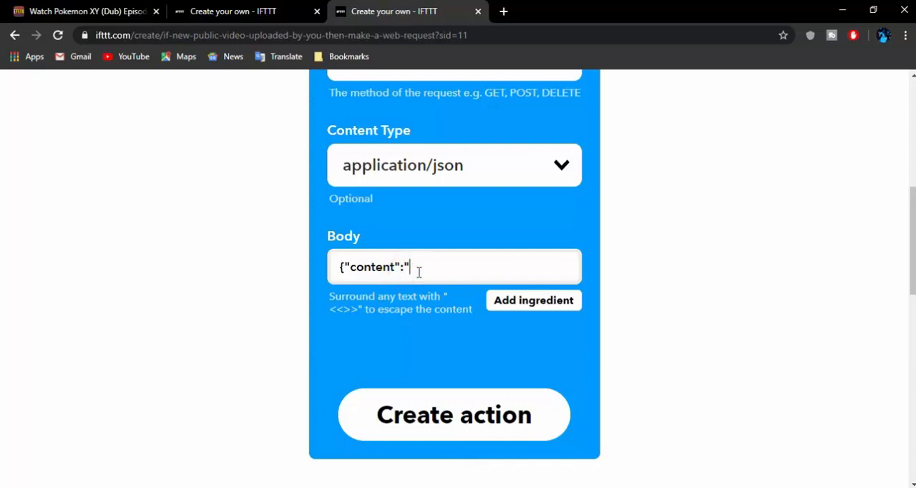
{"action": "type", "text": "@e"}
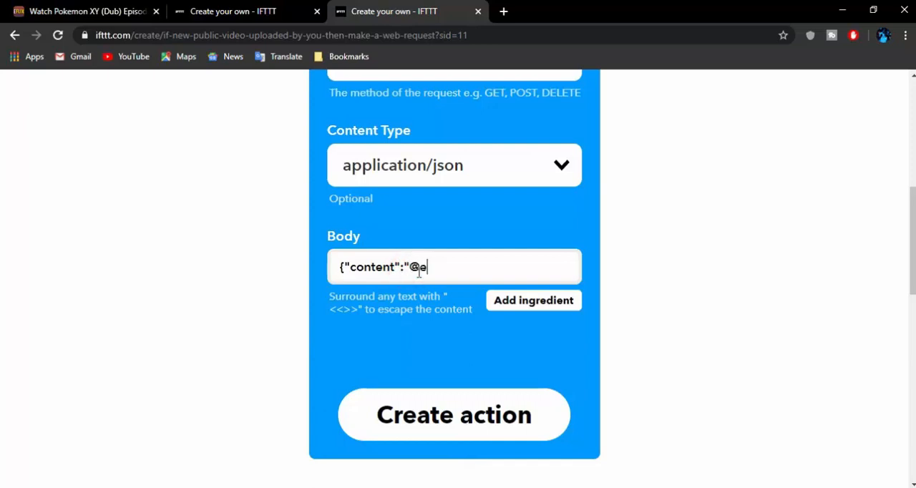
{"action": "type", "text": "veryone"}
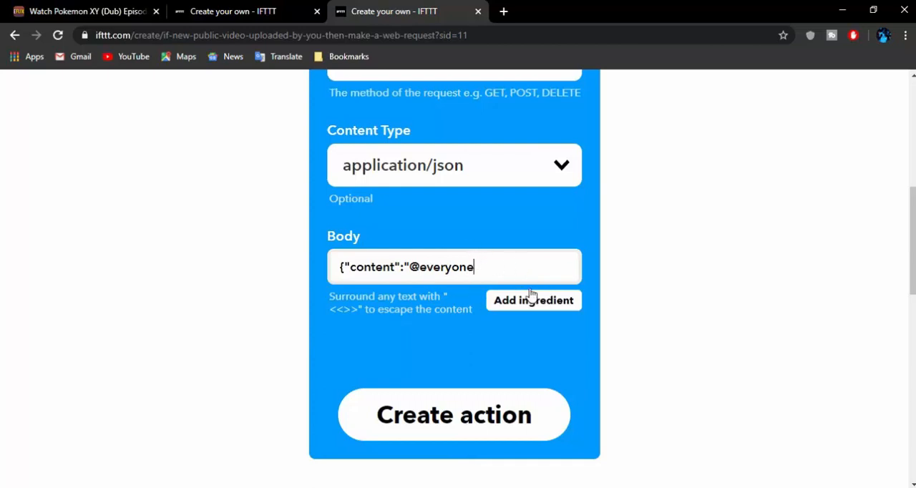
{"action": "mouse_move", "coordinate": [499, 311]}
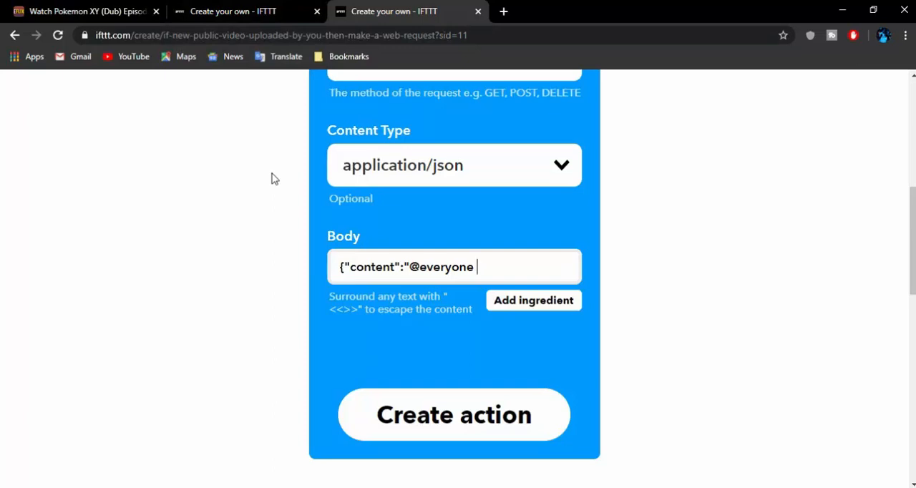
{"action": "mouse_move", "coordinate": [327, 356]}
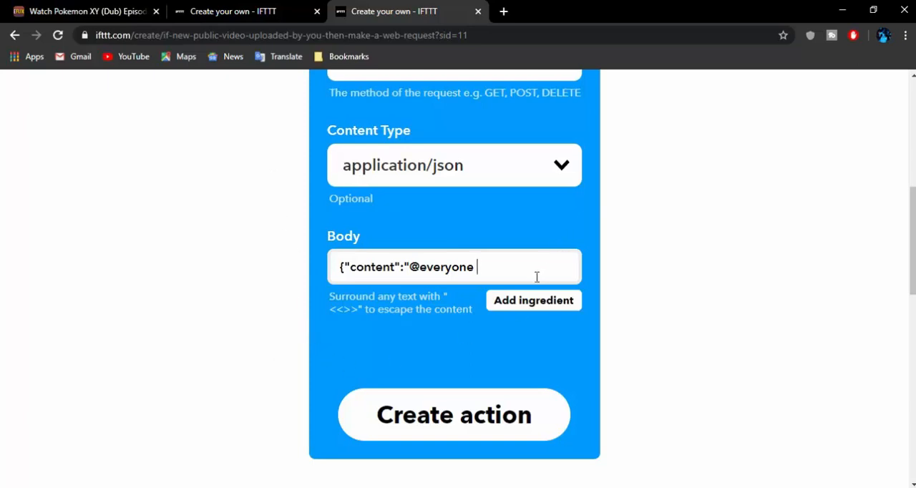
{"action": "left_click", "coordinate": [533, 301]}
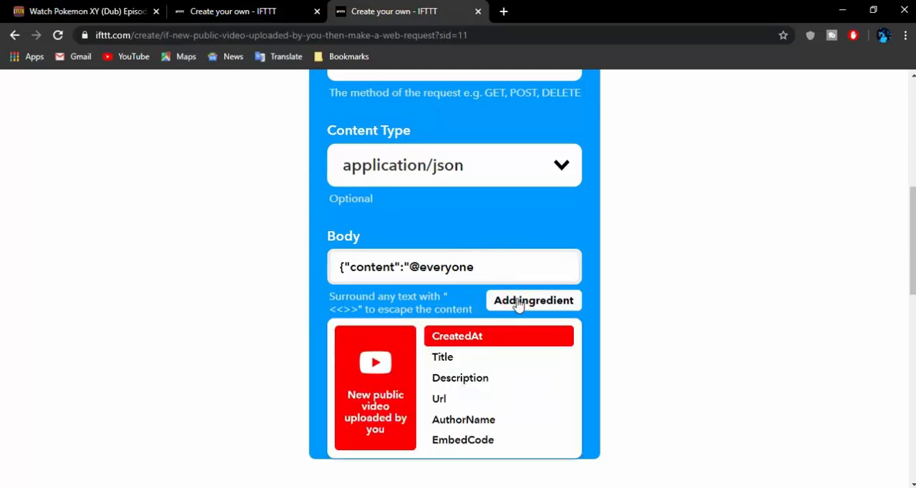
{"action": "left_click", "coordinate": [442, 356]}
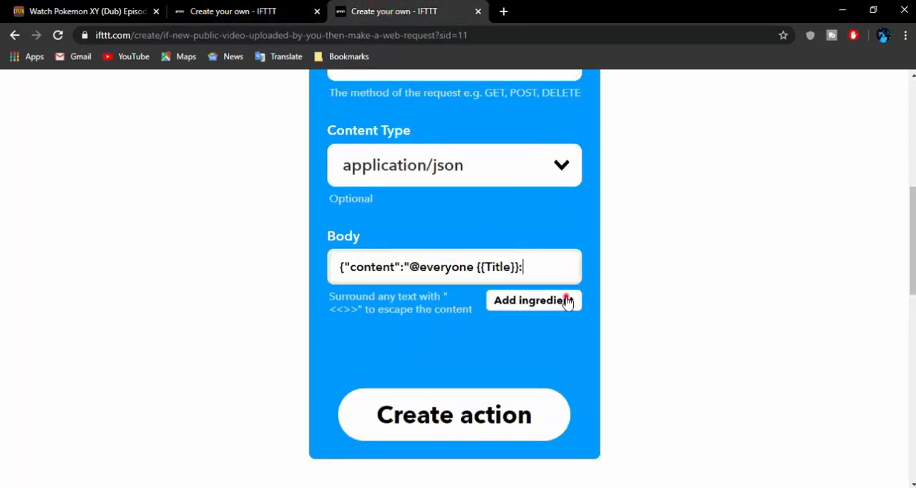
{"action": "left_click", "coordinate": [532, 301]}
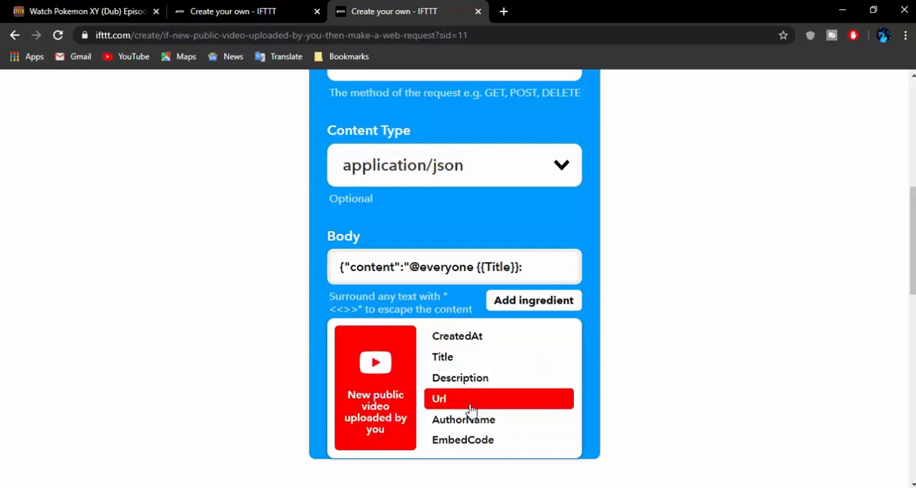
{"action": "left_click", "coordinate": [438, 398]}
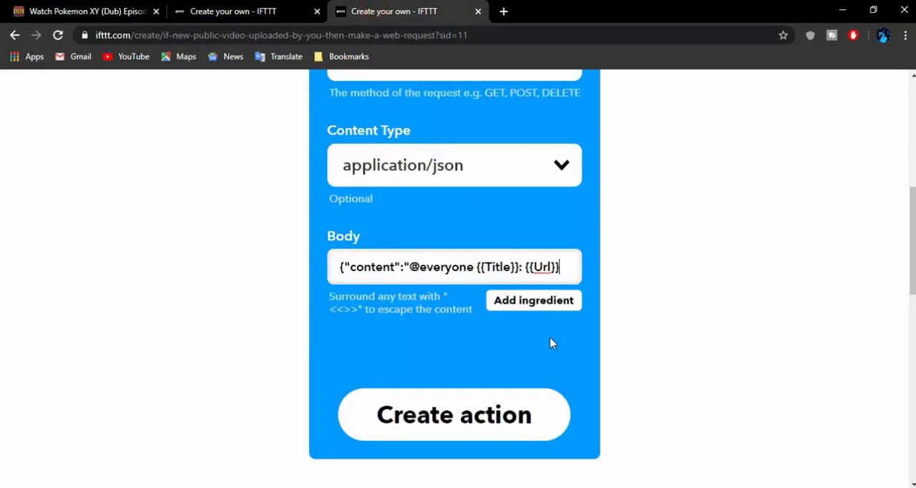
{"action": "type", "text": "\"}"}
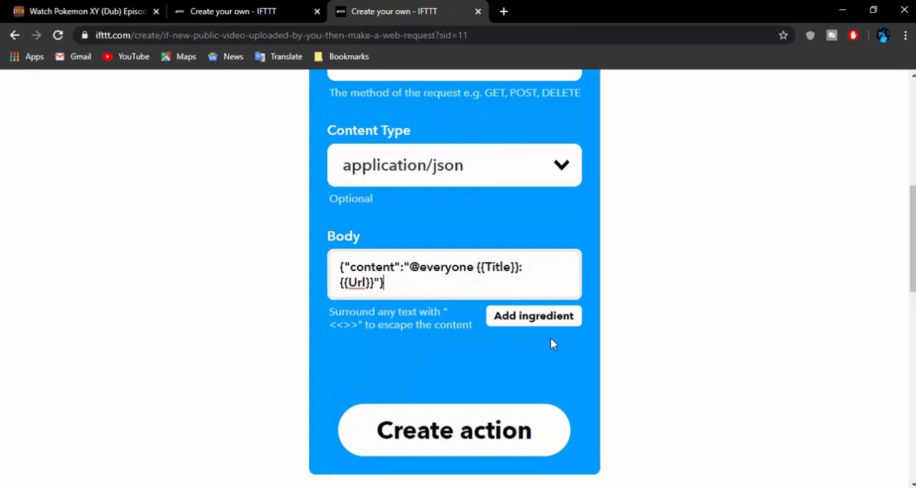
{"action": "mouse_move", "coordinate": [472, 310]}
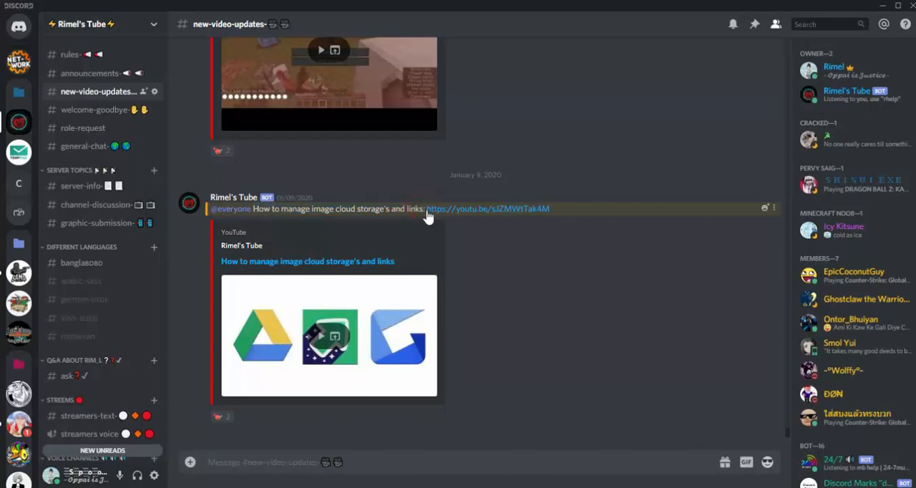
{"action": "mouse_move", "coordinate": [472, 258]}
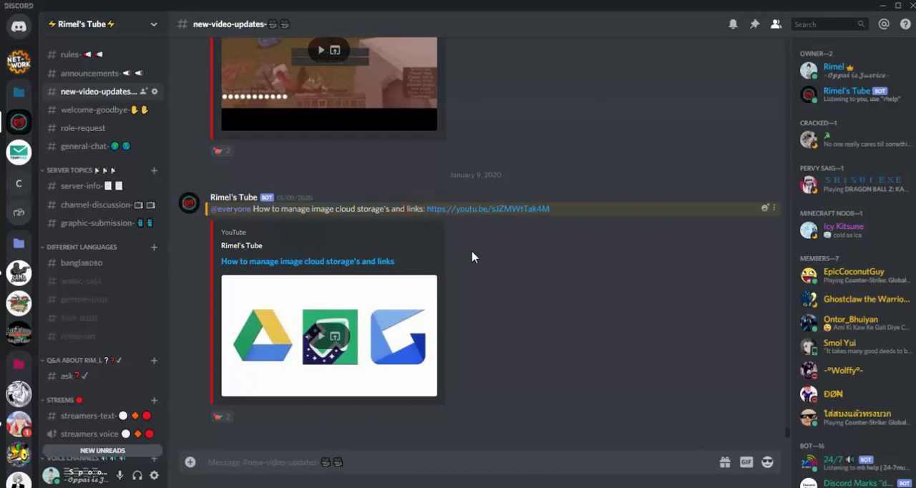
{"action": "mouse_move", "coordinate": [489, 212]}
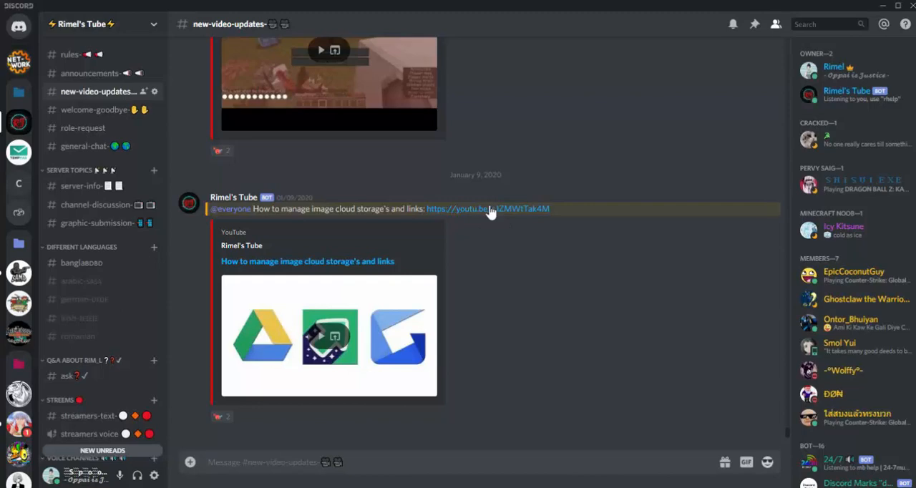
{"action": "mouse_move", "coordinate": [472, 213]}
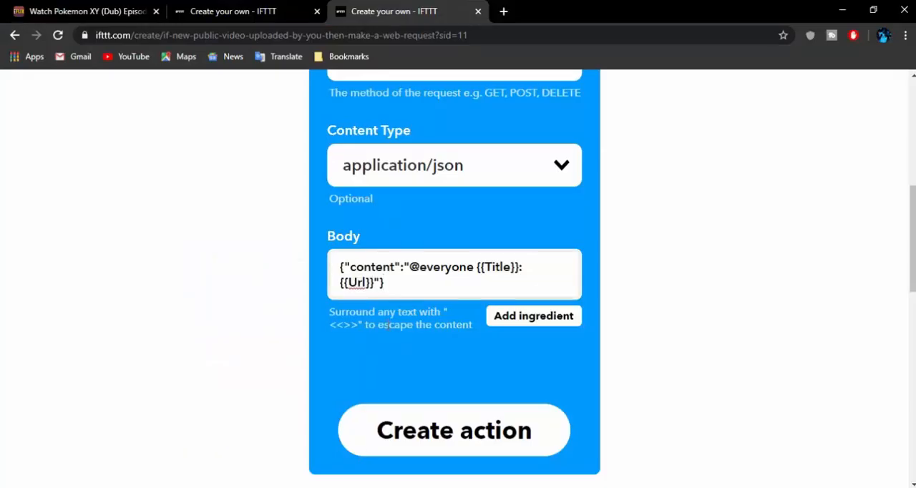
{"action": "left_click", "coordinate": [522, 266]}
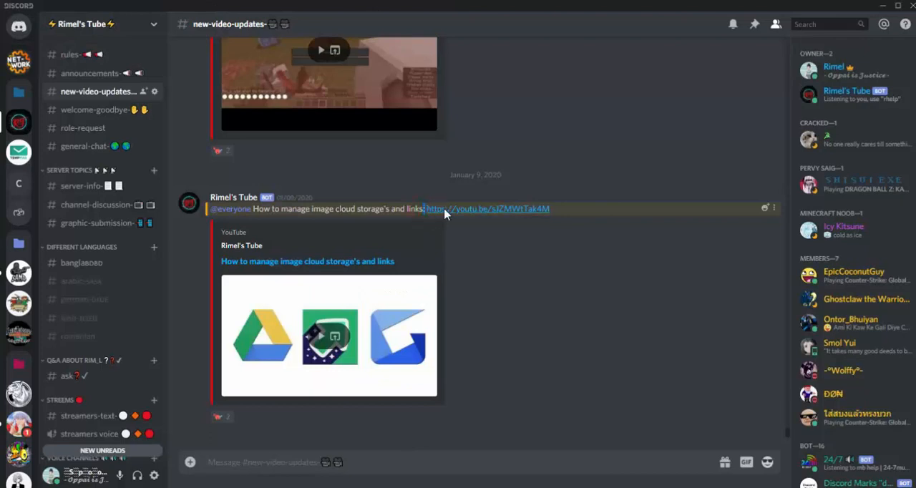
{"action": "mouse_move", "coordinate": [579, 195]}
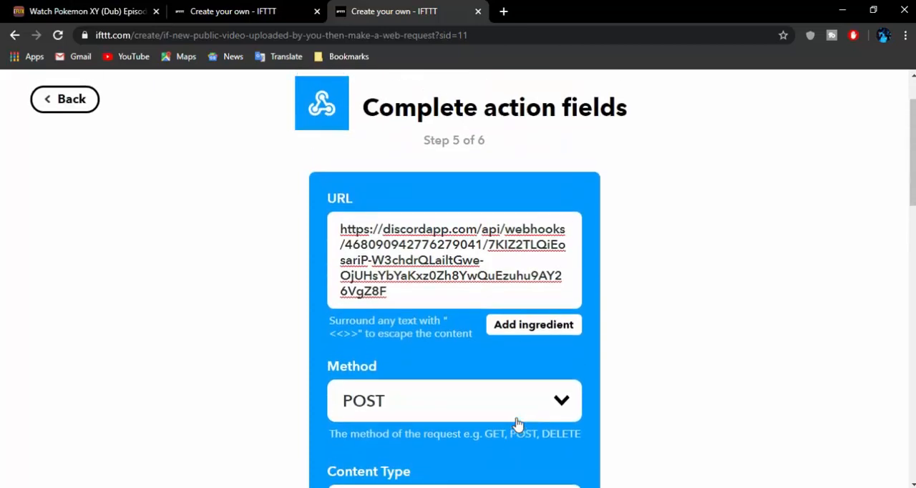
Step: Review the completed web request, then return the other tab to the empty If This Then That builder
{"action": "scroll", "scroll_direction": "down", "scroll_amount": 3}
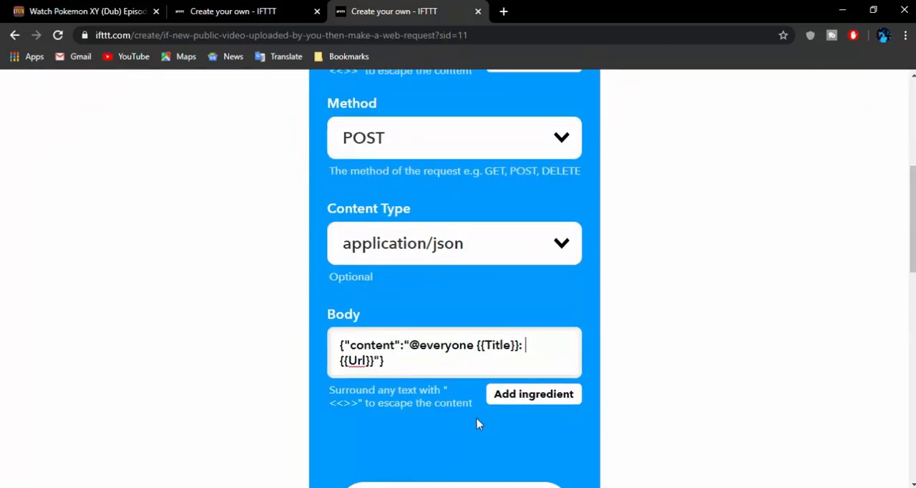
{"action": "scroll", "scroll_direction": "down", "scroll_amount": 3}
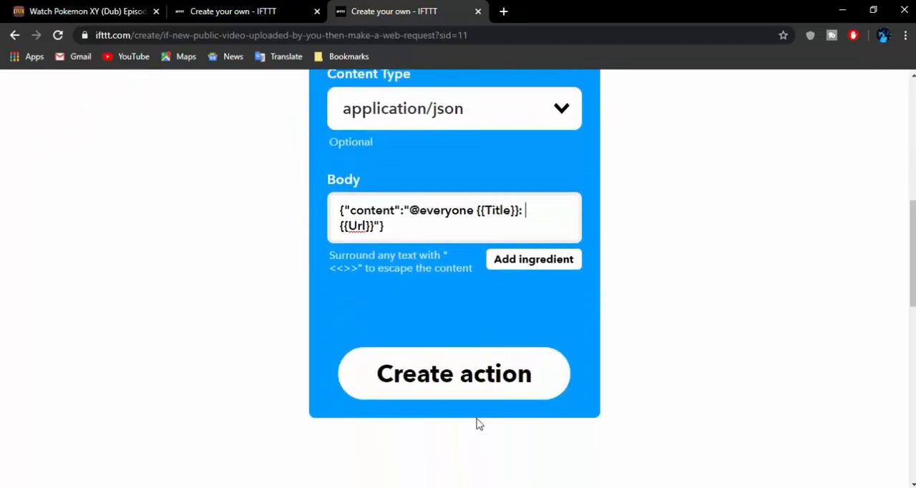
{"action": "mouse_move", "coordinate": [628, 375]}
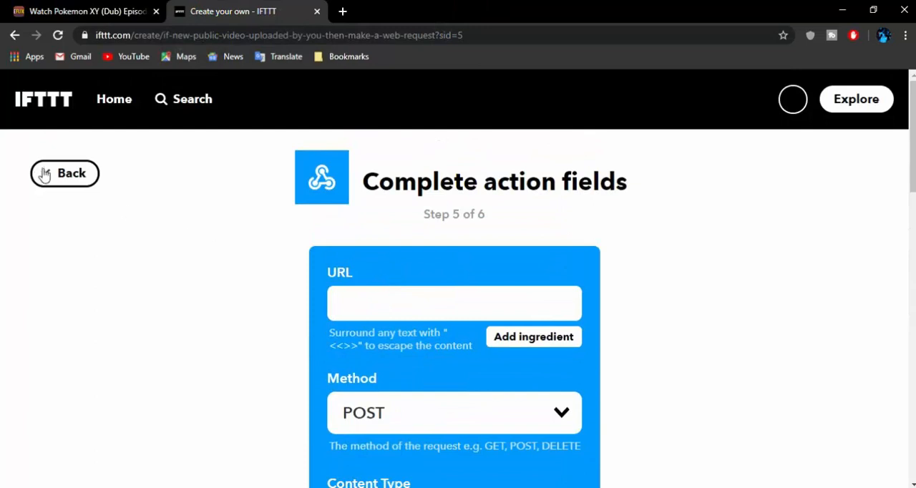
{"action": "mouse_move", "coordinate": [114, 99]}
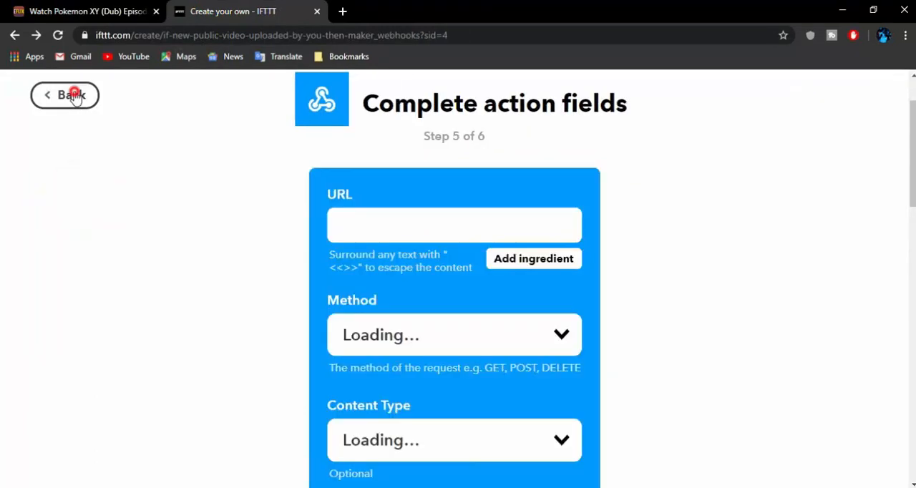
{"action": "left_click", "coordinate": [64, 94]}
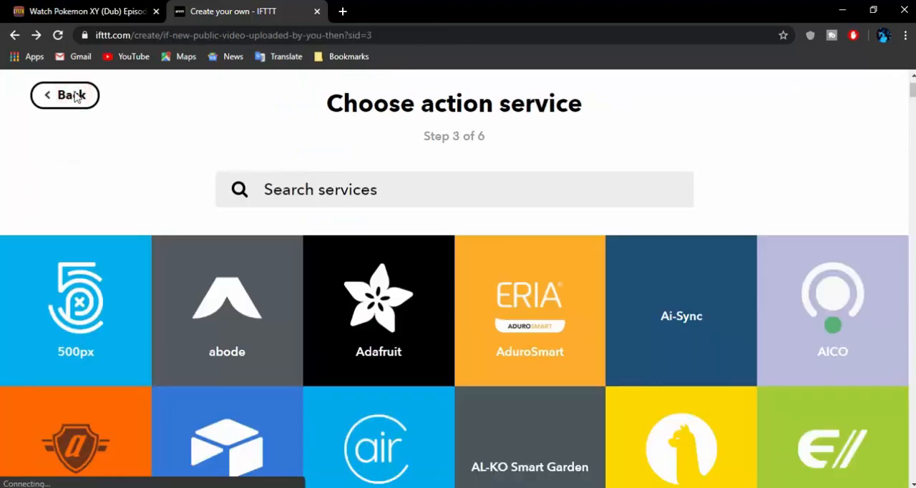
{"action": "left_click", "coordinate": [64, 95]}
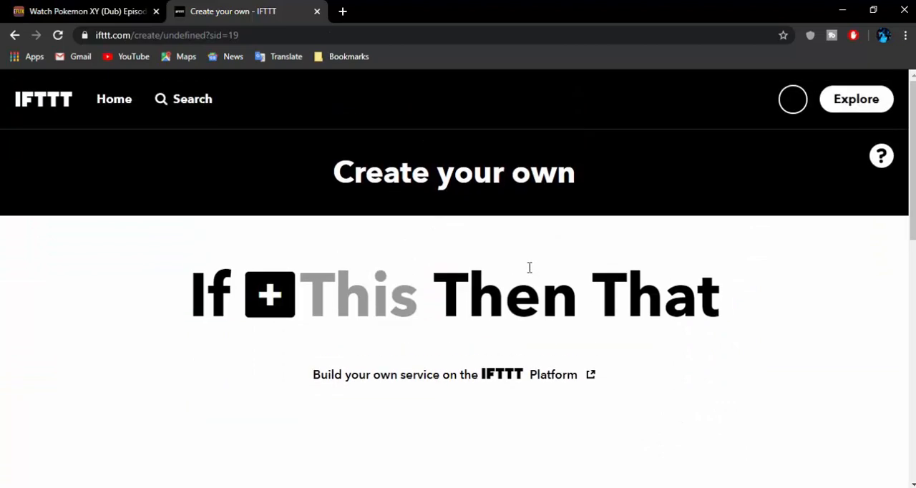
{"action": "mouse_move", "coordinate": [532, 372]}
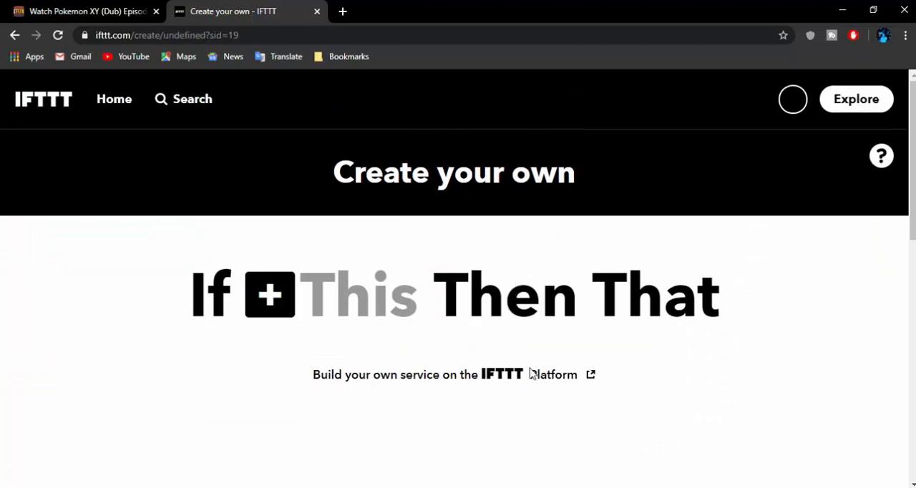